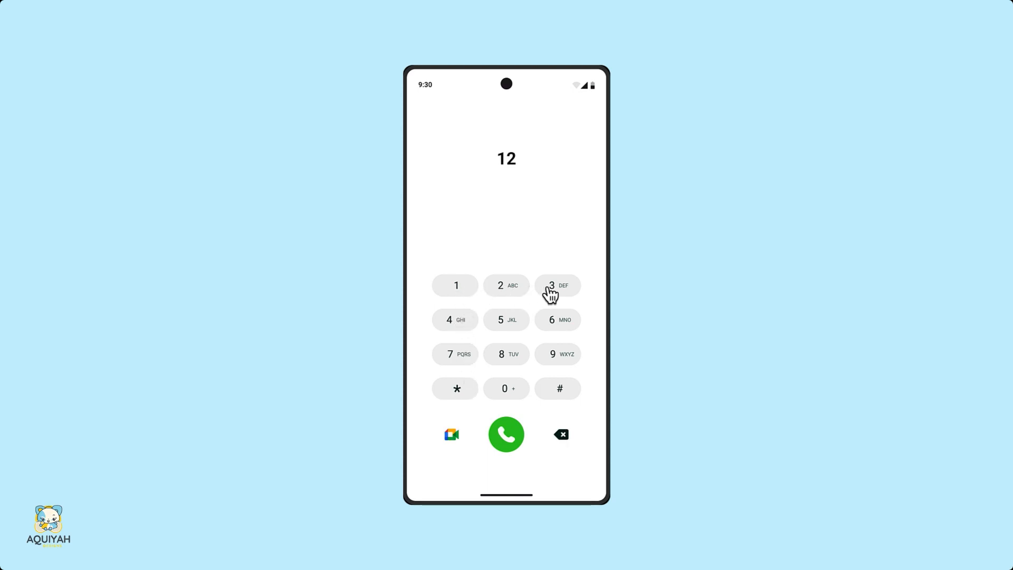
Tap a digit in the running dialpad prototype to demo it
left_click(561, 434)
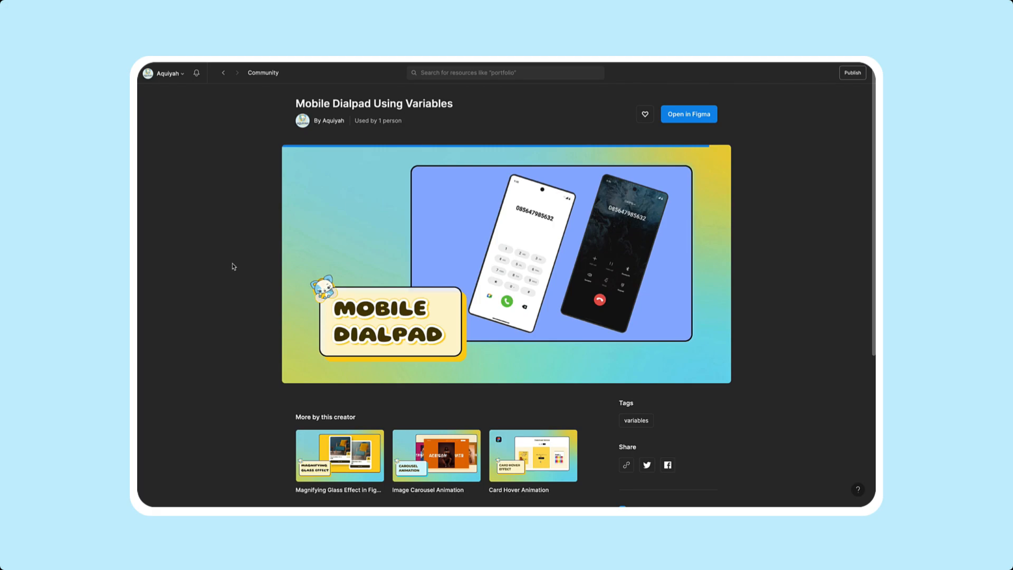
Open the community file in the editor and switch to the Phone Keypad working file
left_click(688, 114)
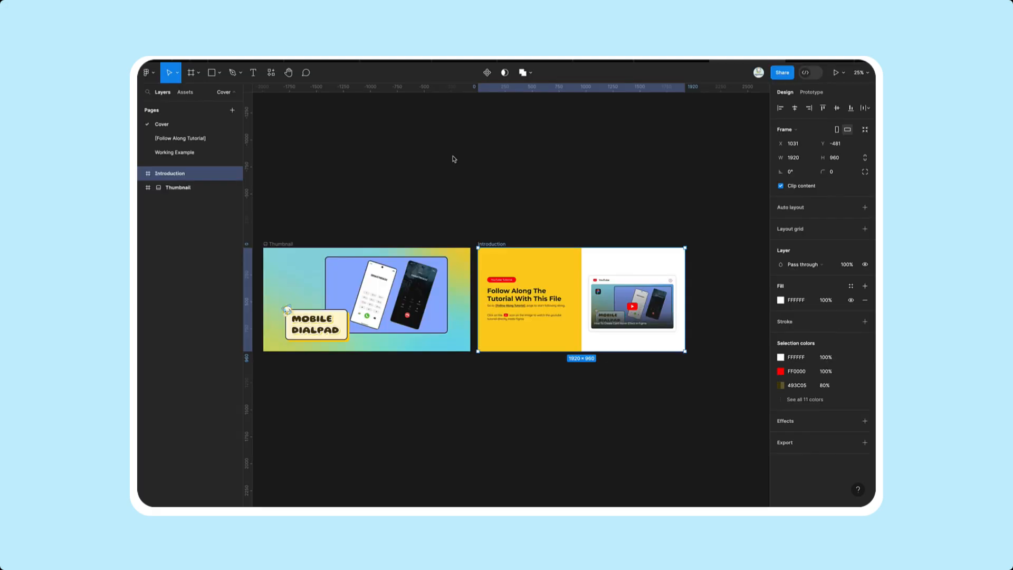
left_click(179, 138)
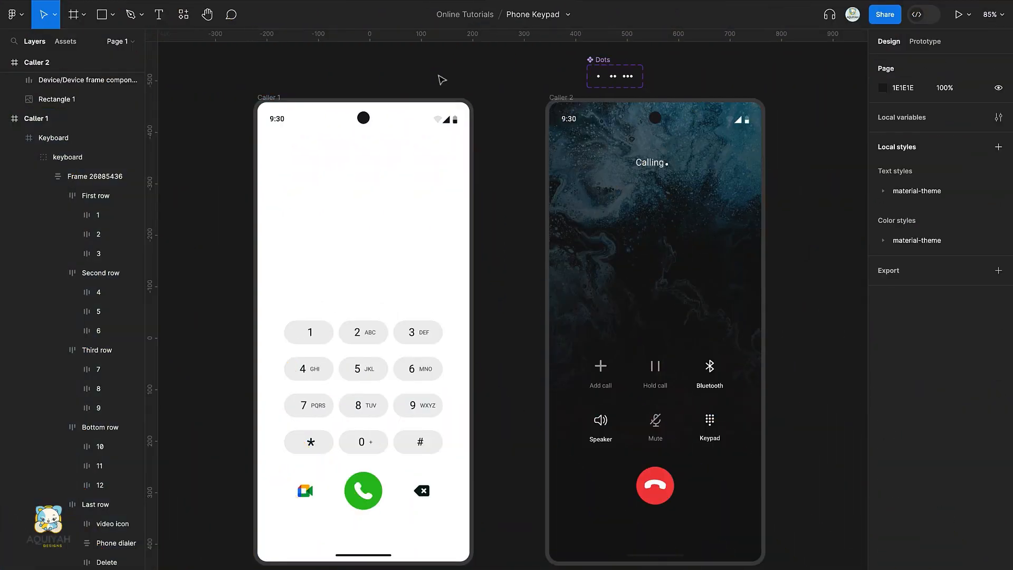
mouse_move(998, 118)
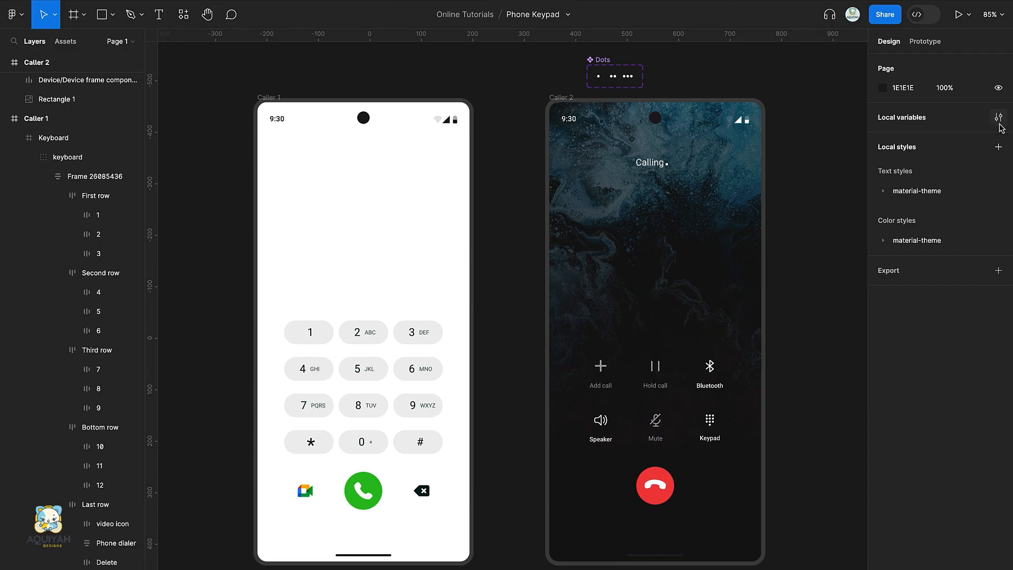
Create a string variable named DialedNumber in Local variables
left_click(998, 117)
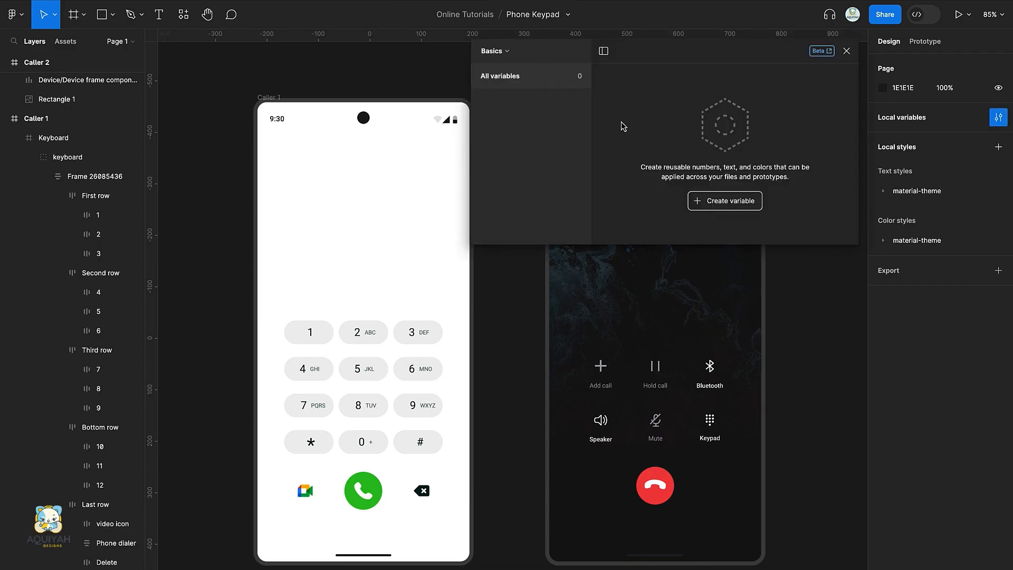
left_click(724, 201)
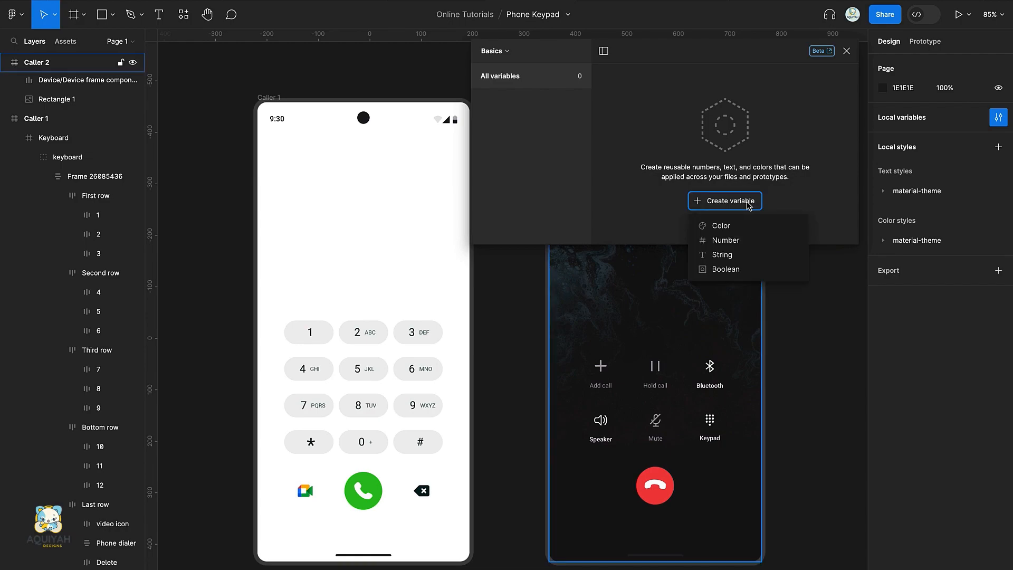
mouse_move(722, 254)
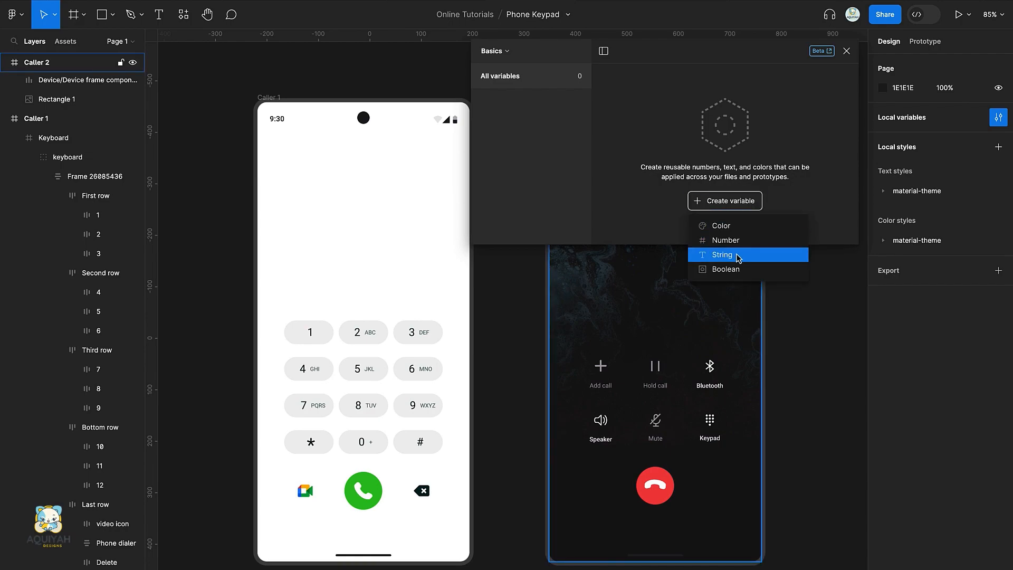
left_click(722, 255)
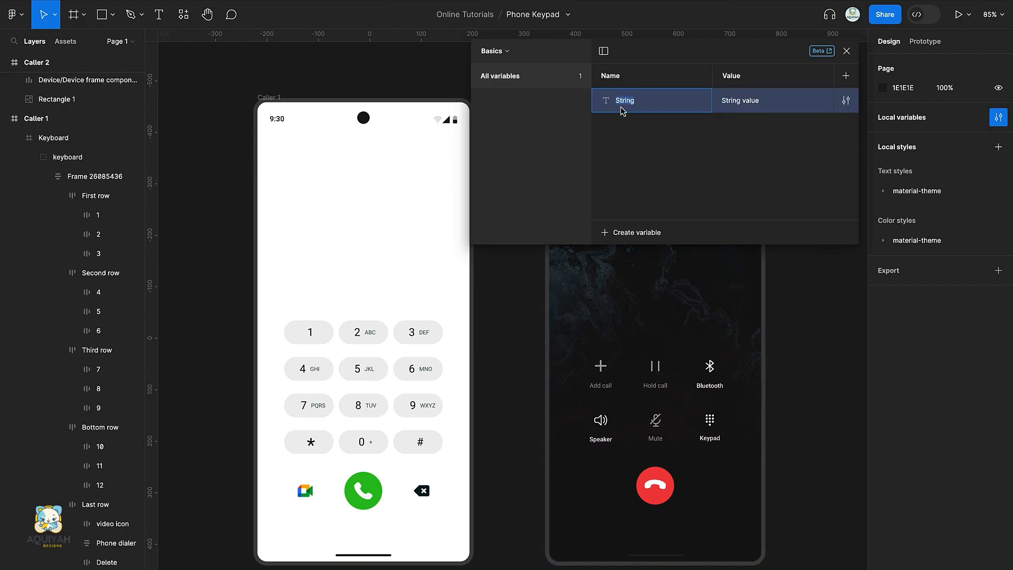
type("DialedNumber")
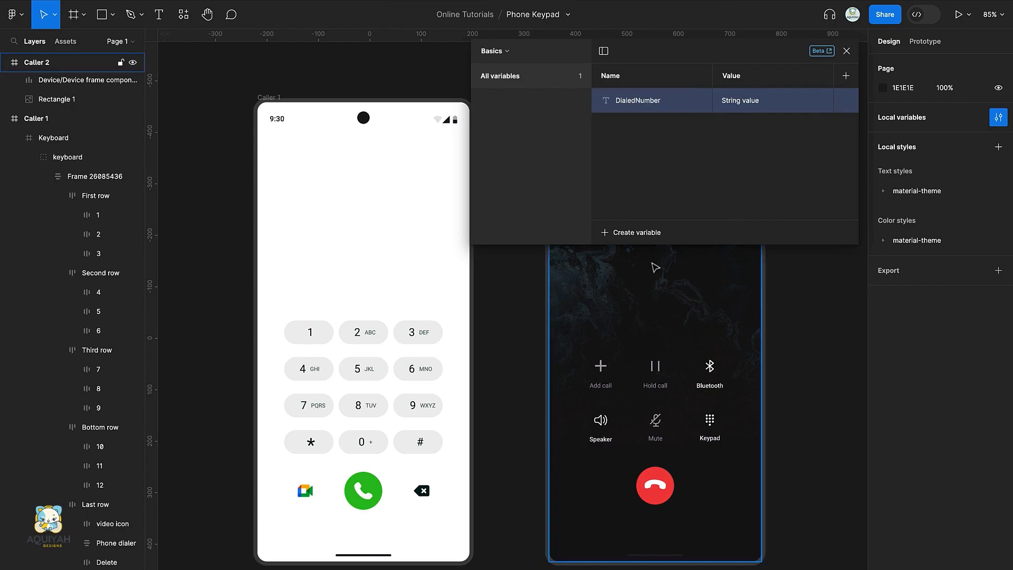
Create a number variable named MemNum and close the variables panel
left_click(636, 232)
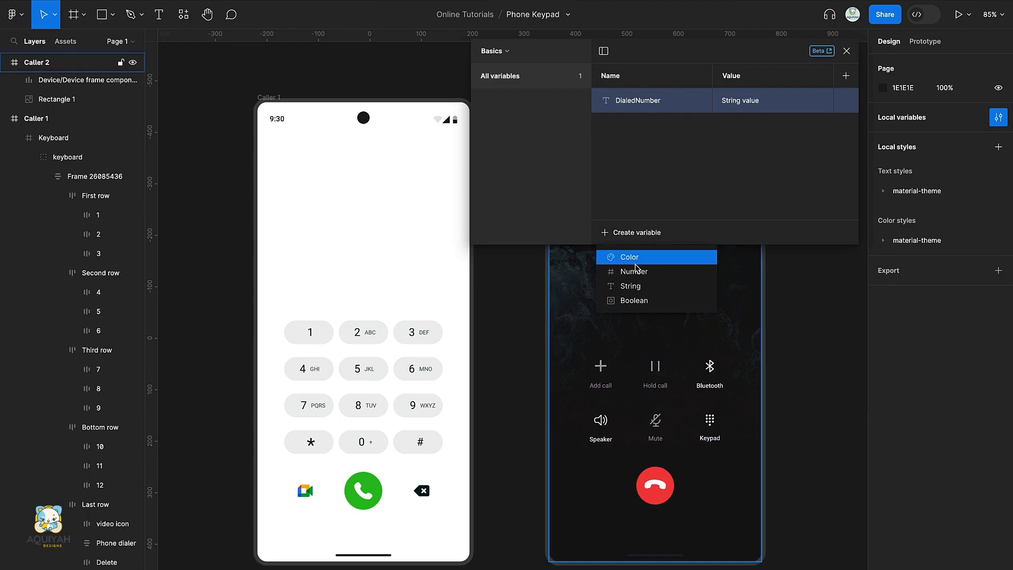
left_click(634, 271)
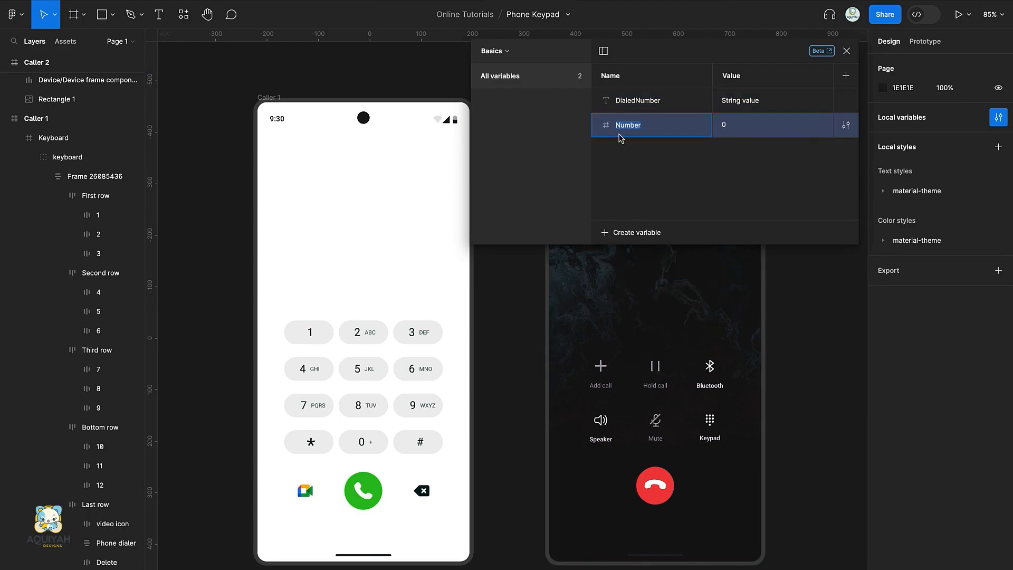
type("MemNum")
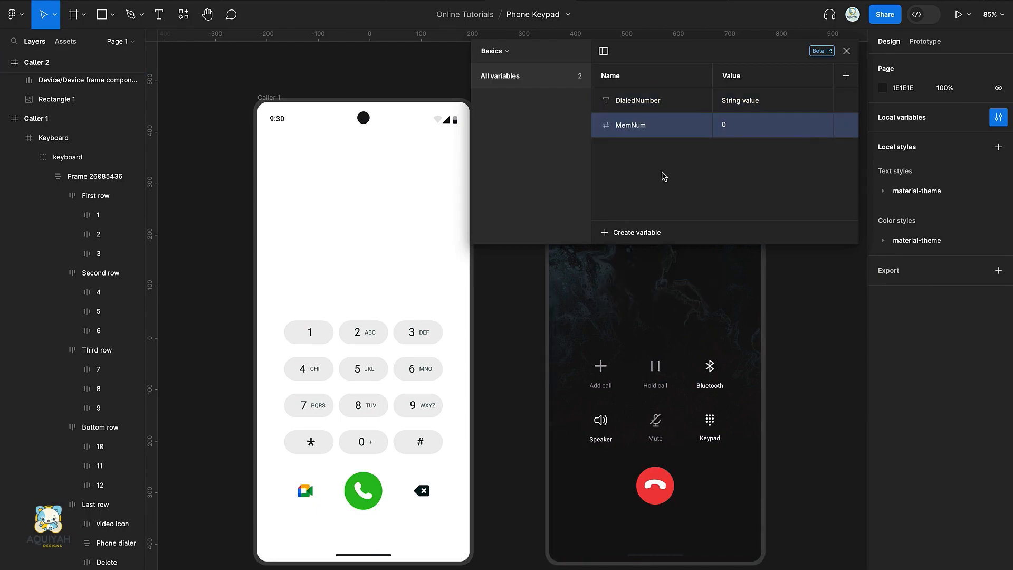
left_click(846, 50)
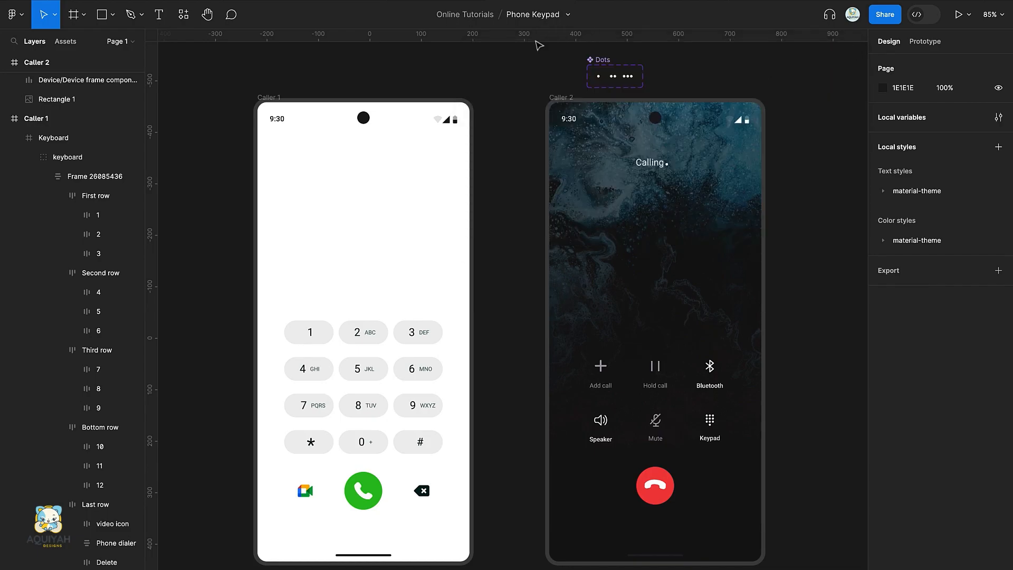
Add a number text layer on the dialer screen, semibold at font size 45
left_click(354, 194)
type("39")
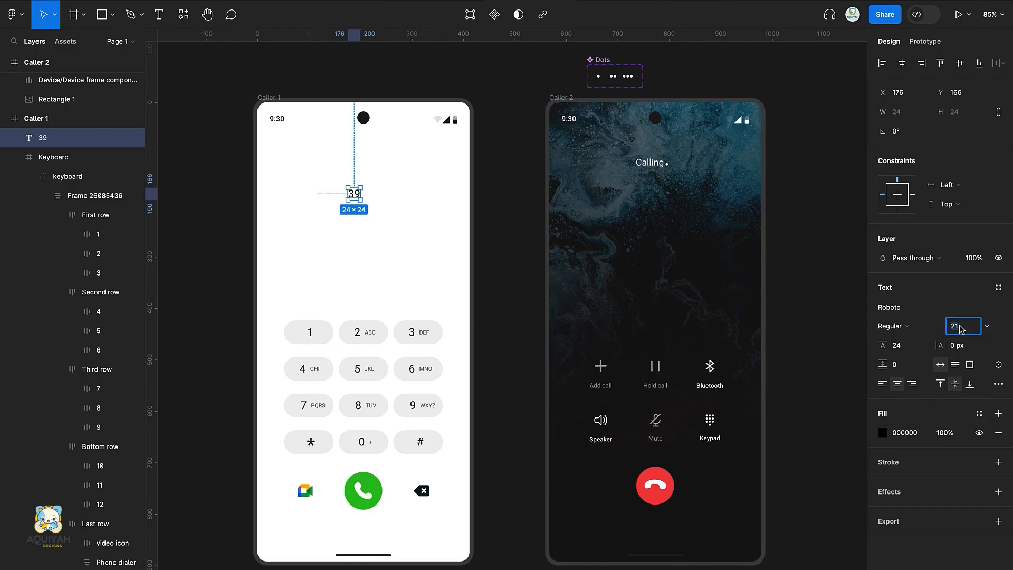
type("30")
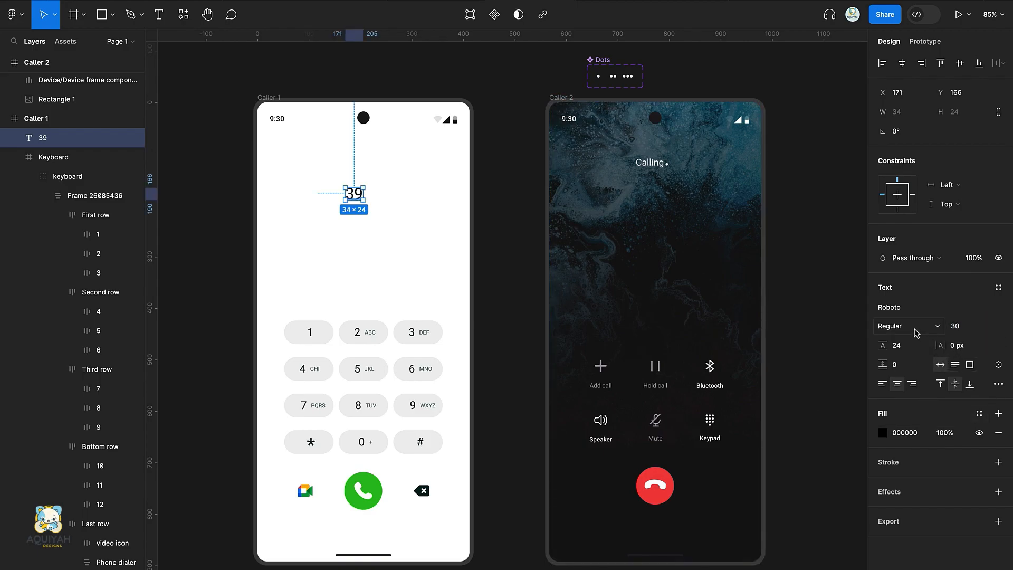
left_click(908, 327)
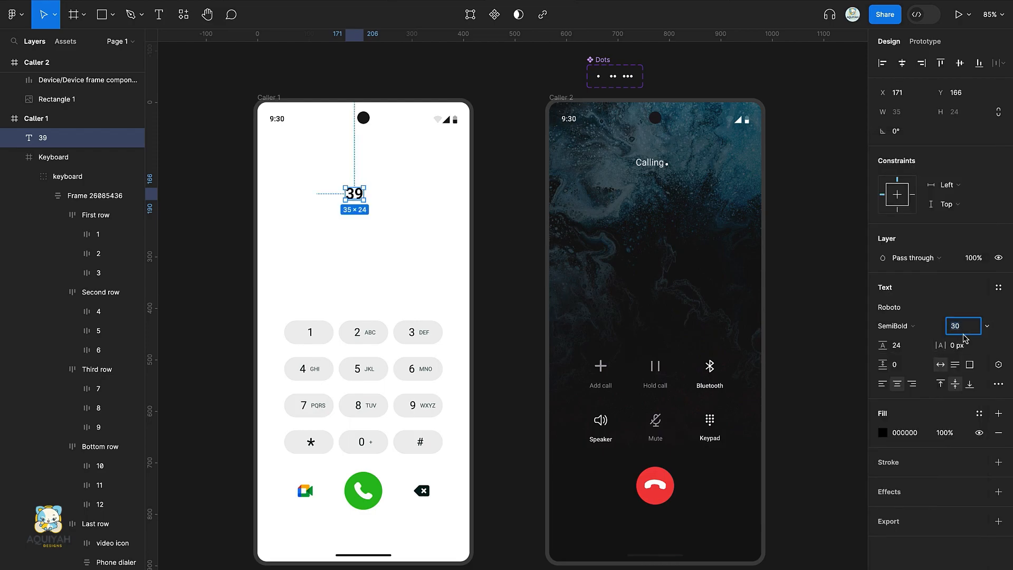
type("45")
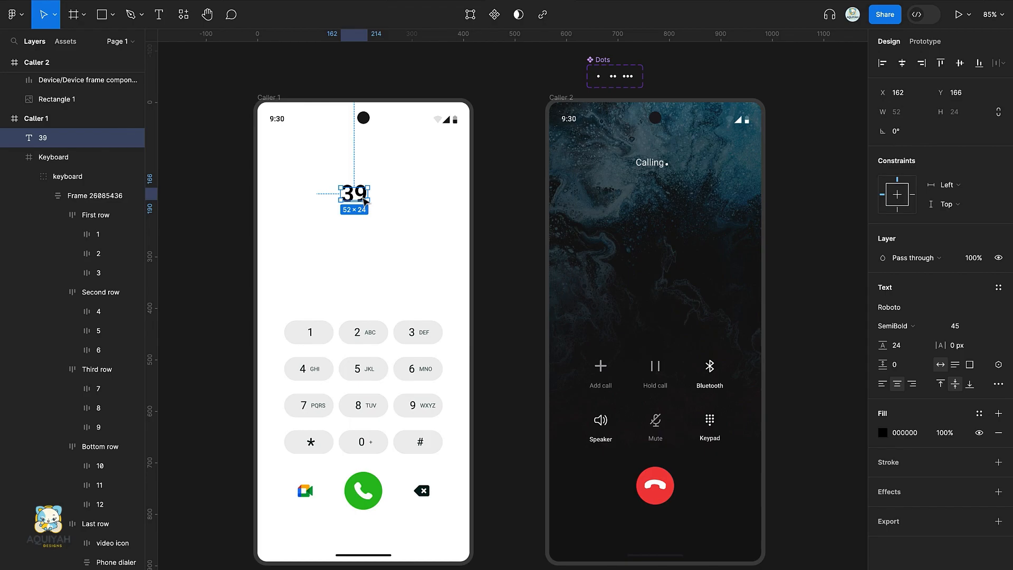
left_click(899, 344)
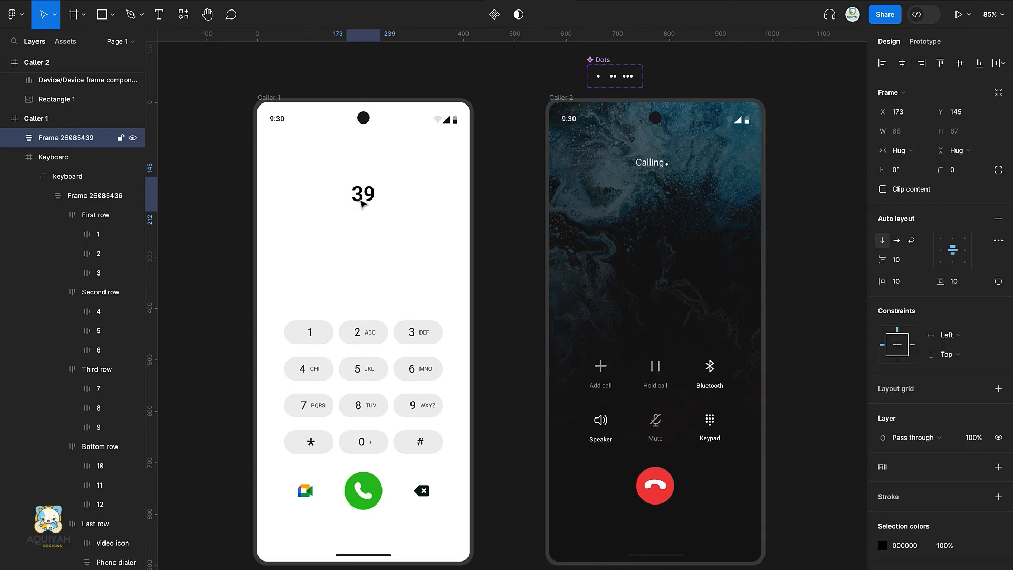
Give the number wrapper frame a maximum width of 400
left_click(363, 194)
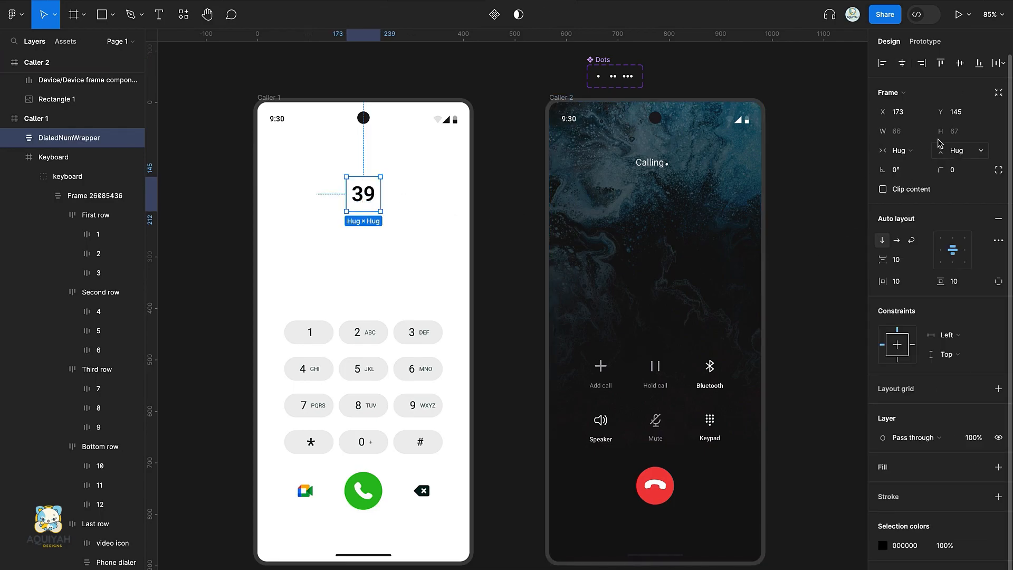
left_click(924, 131)
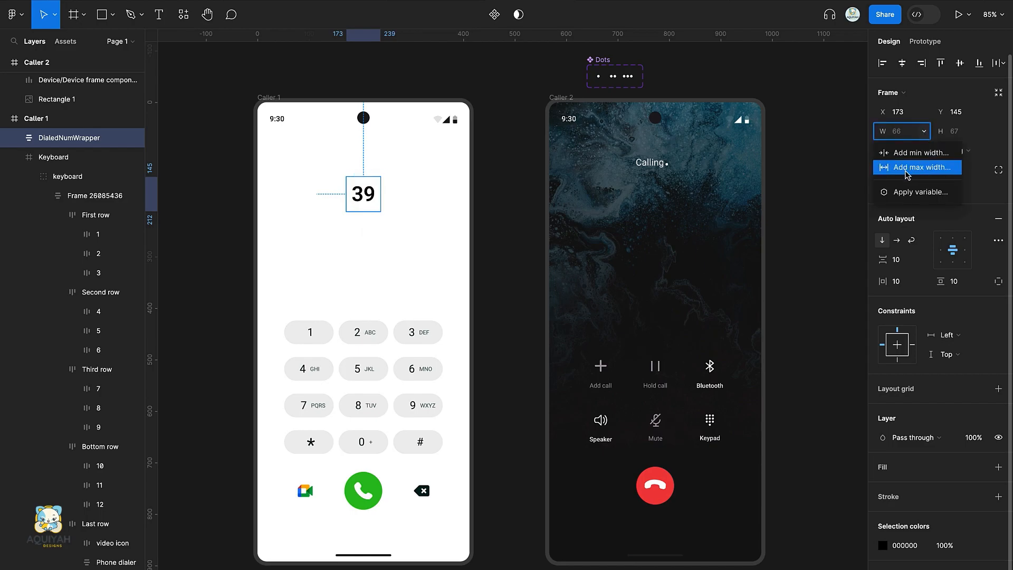
left_click(918, 167)
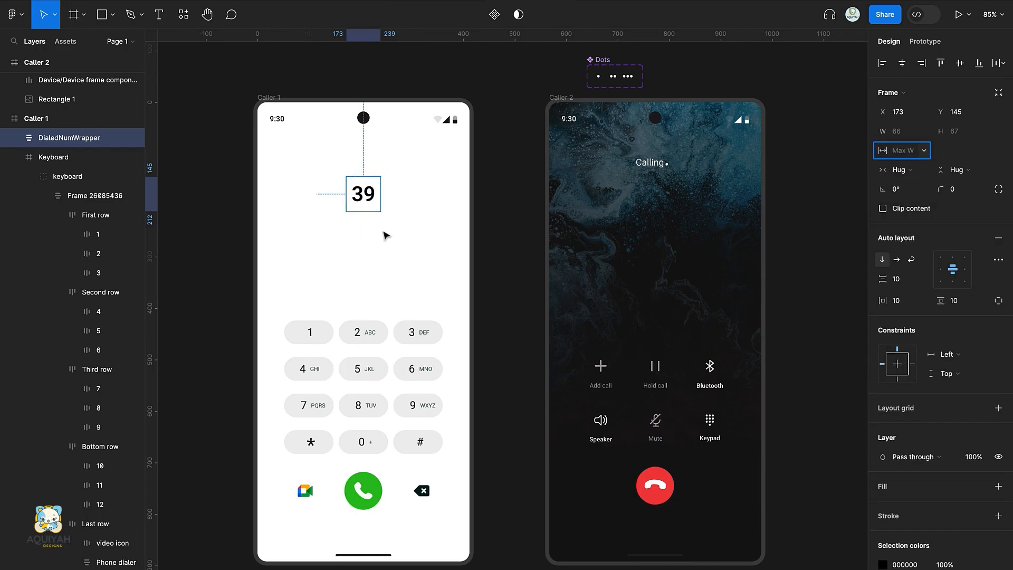
mouse_move(865, 173)
type("400")
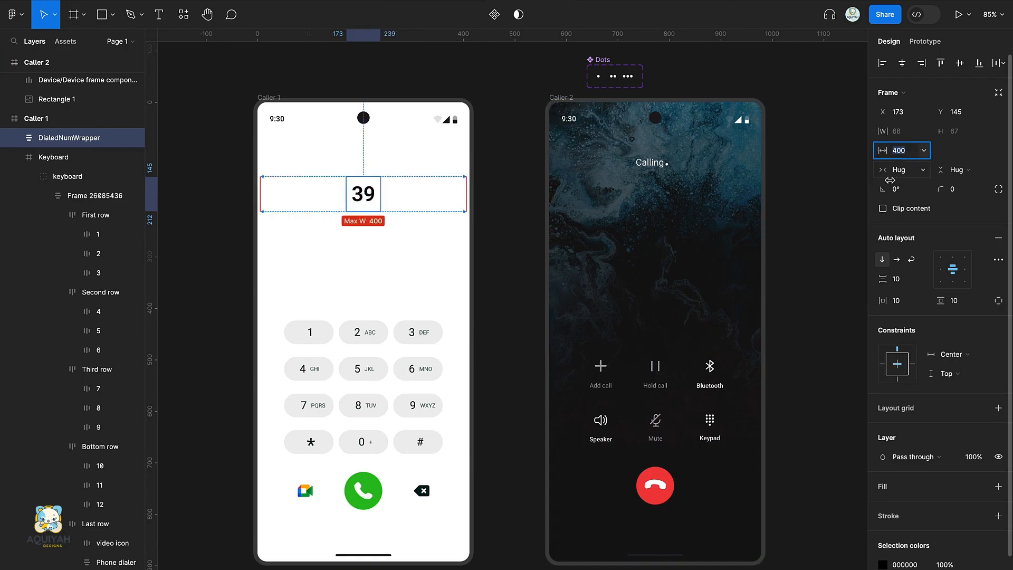
Bind the number text inside the wrapper to the DialedNumber variable
left_click(882, 208)
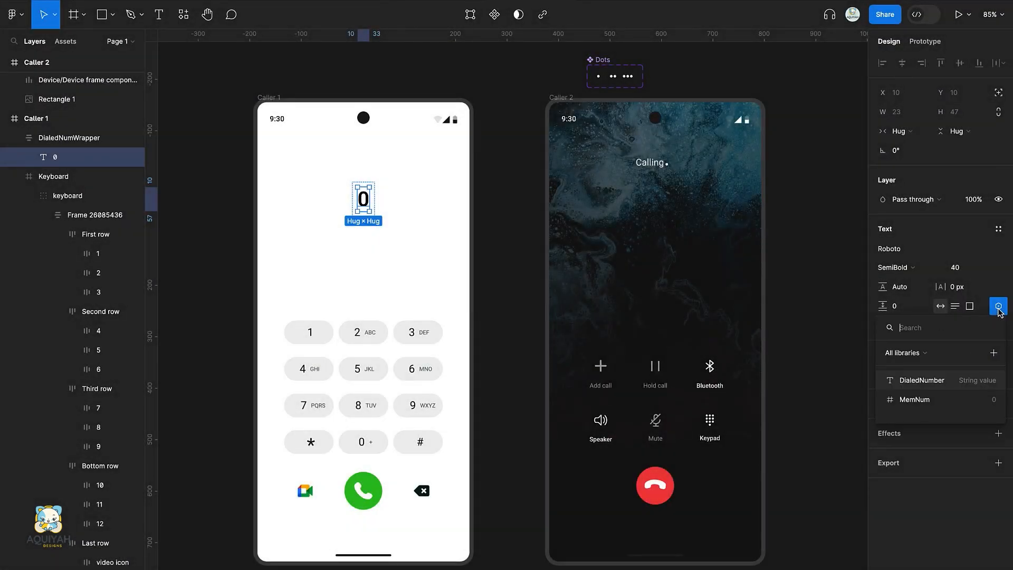
left_click(922, 380)
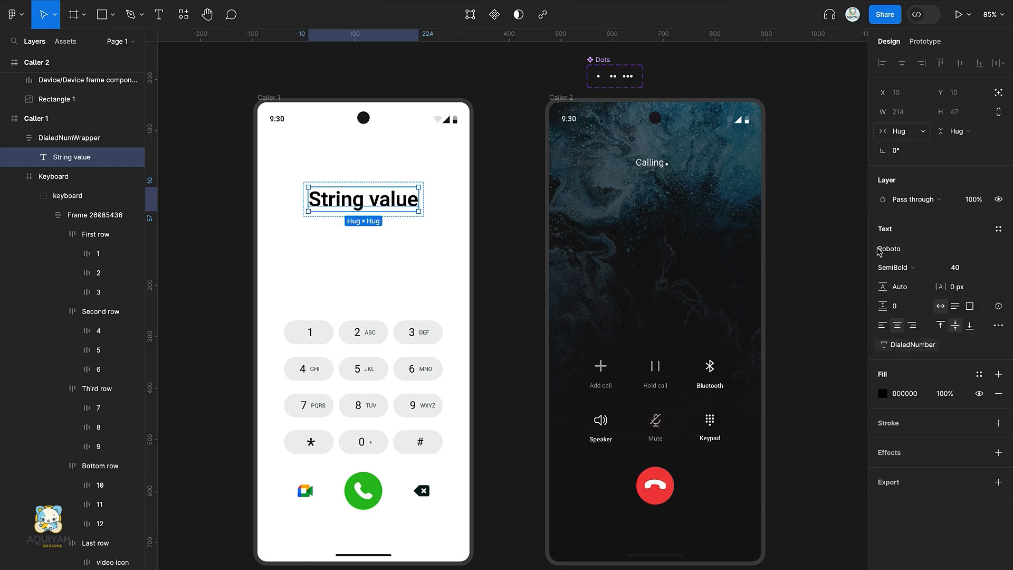
left_click(998, 118)
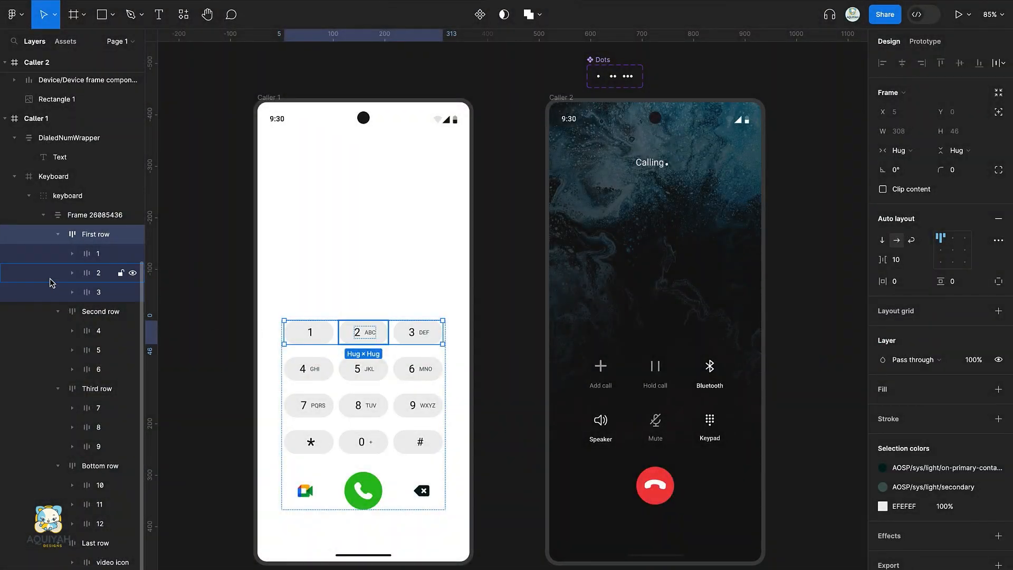
Give key 1 an On click Set variable action targeting DialedNumber
left_click(99, 253)
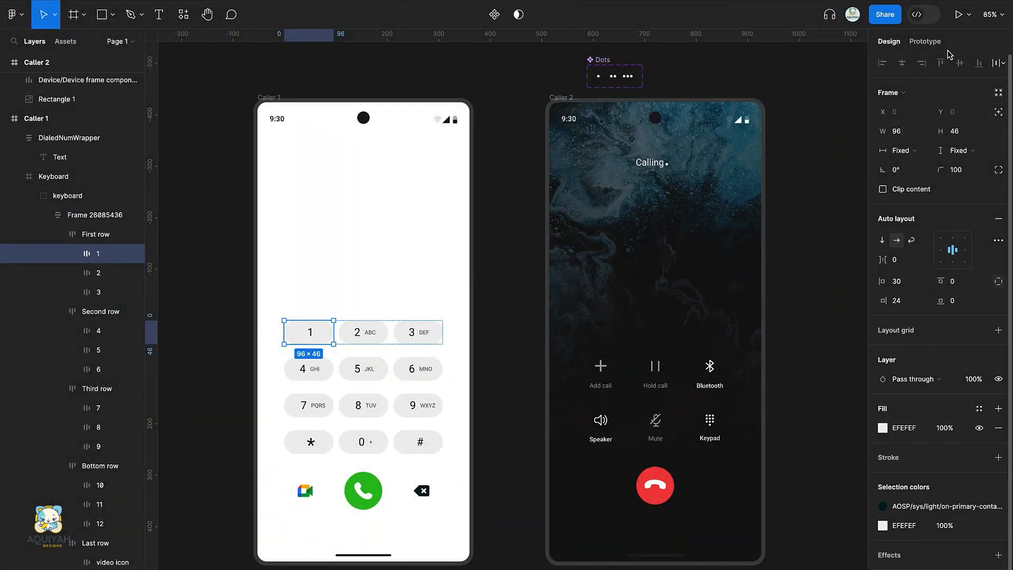
left_click(924, 41)
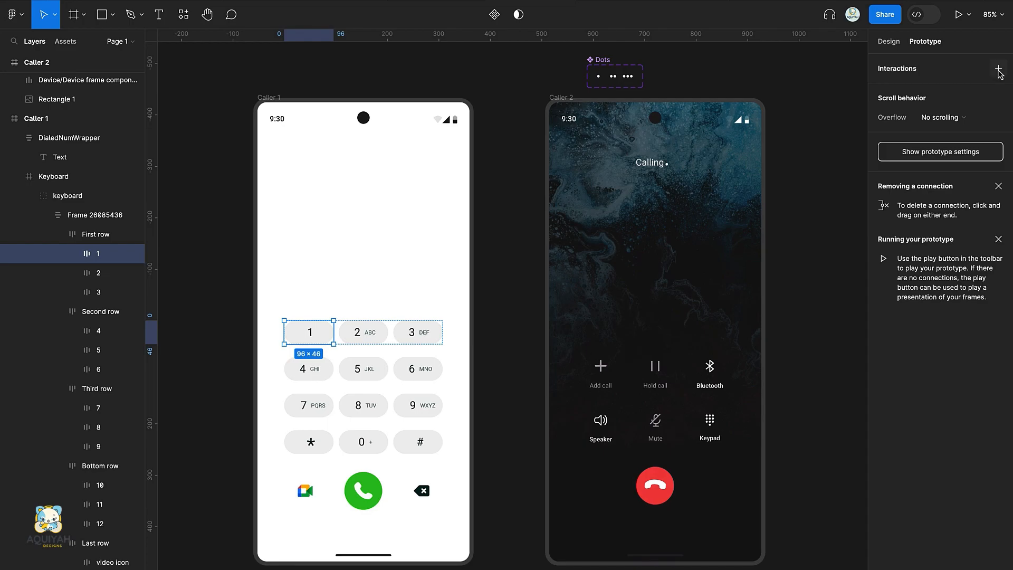
left_click(997, 68)
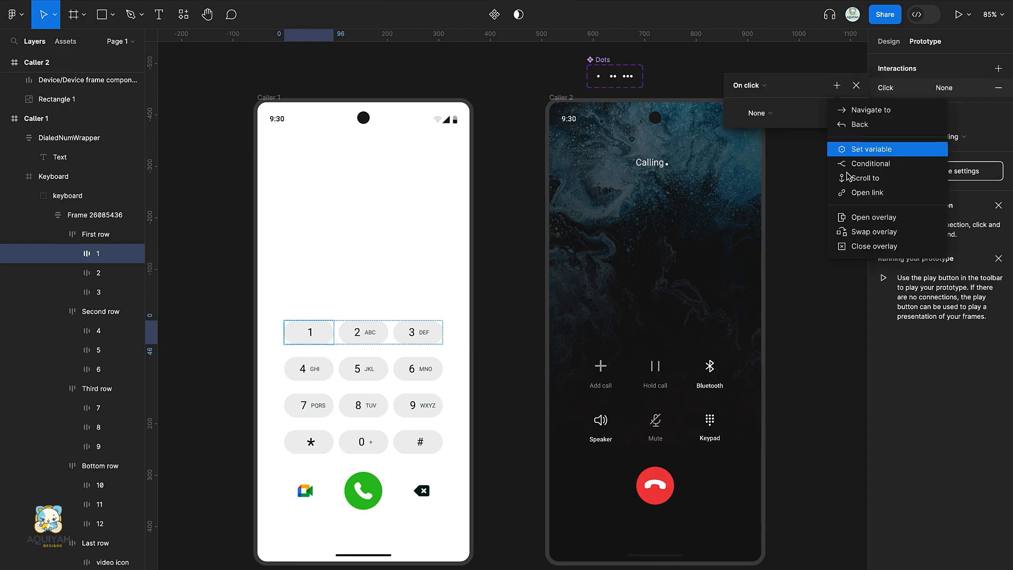
left_click(873, 149)
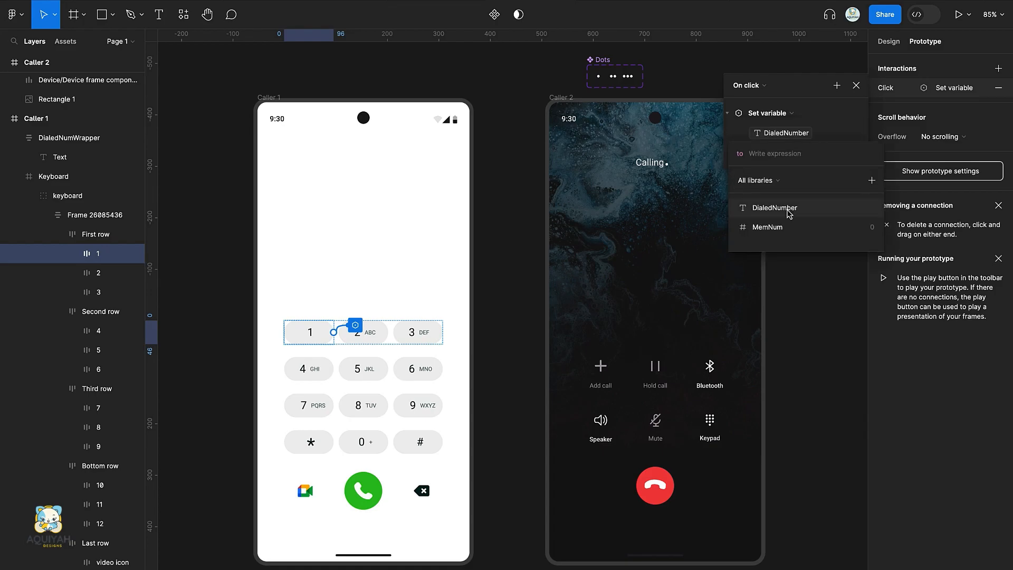
left_click(776, 208)
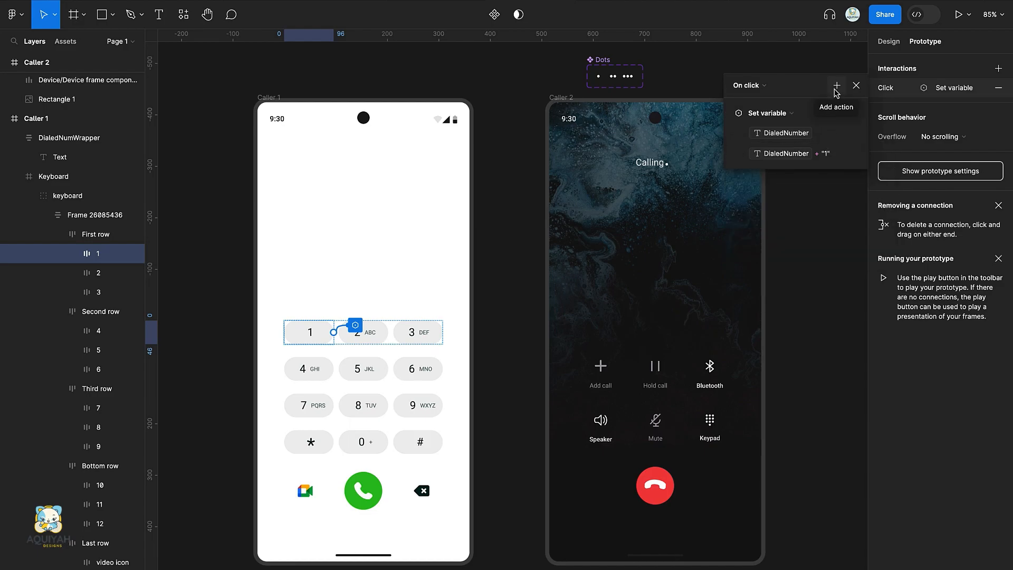
Add a second action setting MemNum to MemNum + 1, then launch the preview
left_click(836, 85)
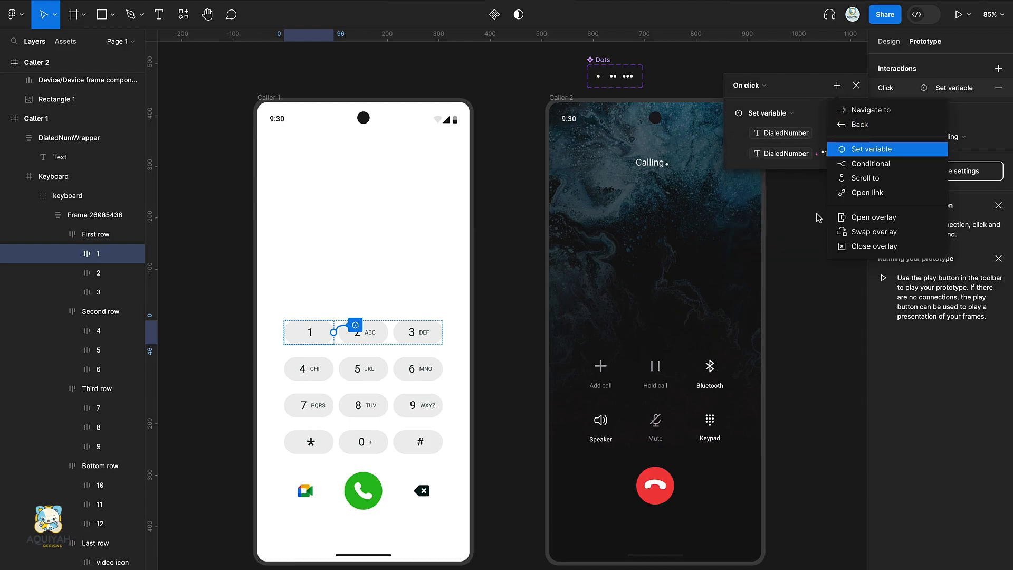
left_click(873, 149)
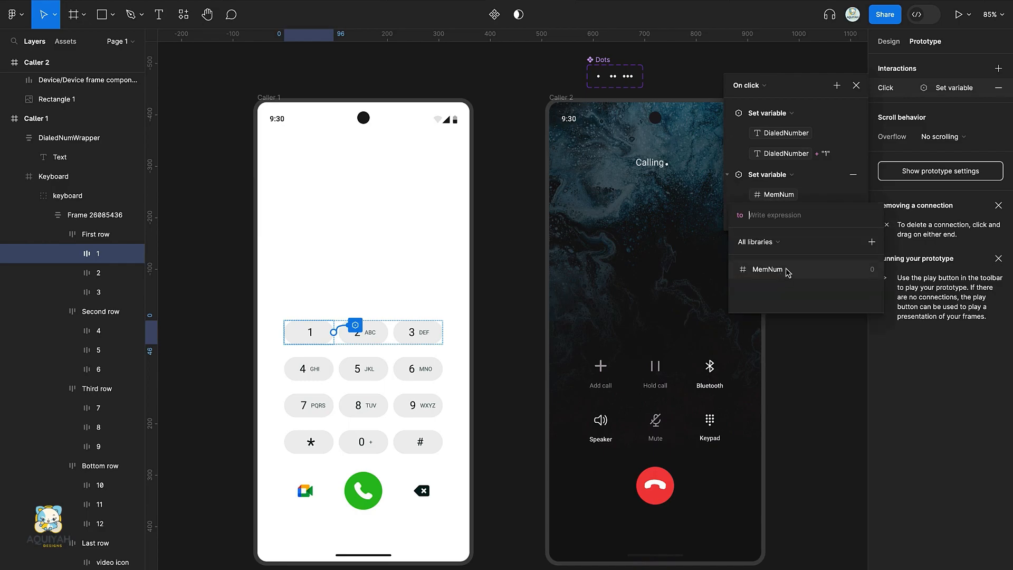
left_click(767, 269)
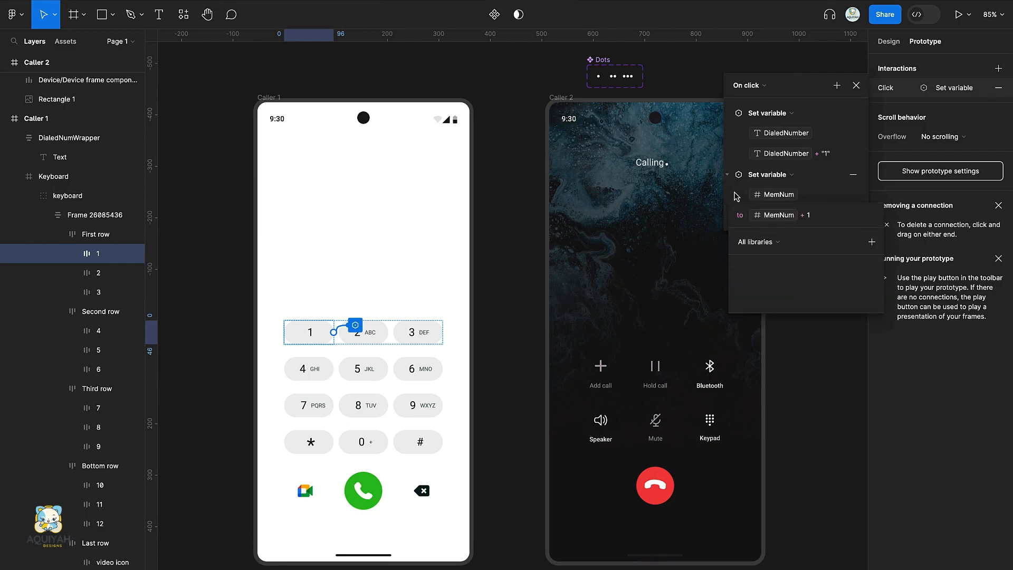
left_click(857, 84)
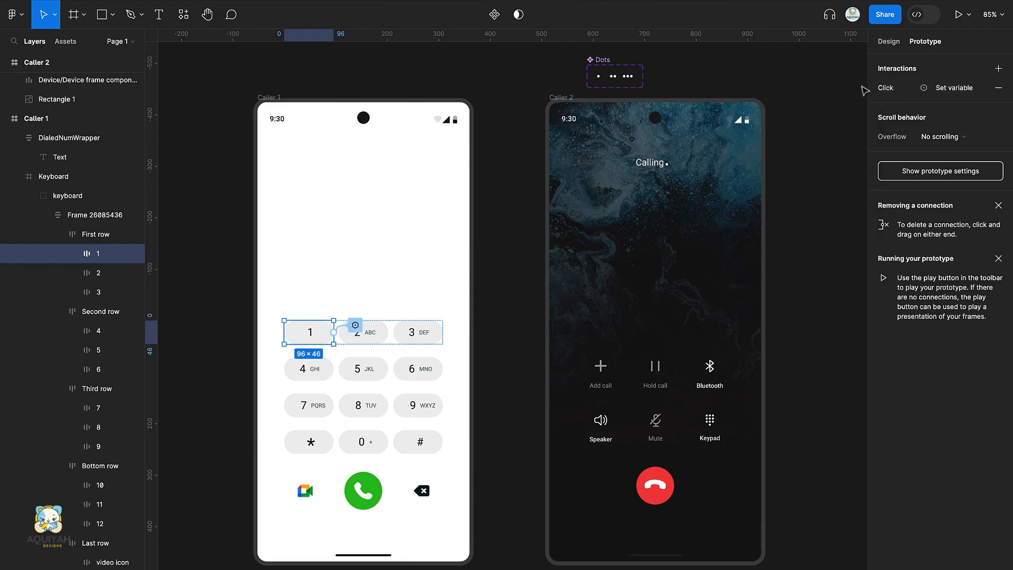
left_click(269, 98)
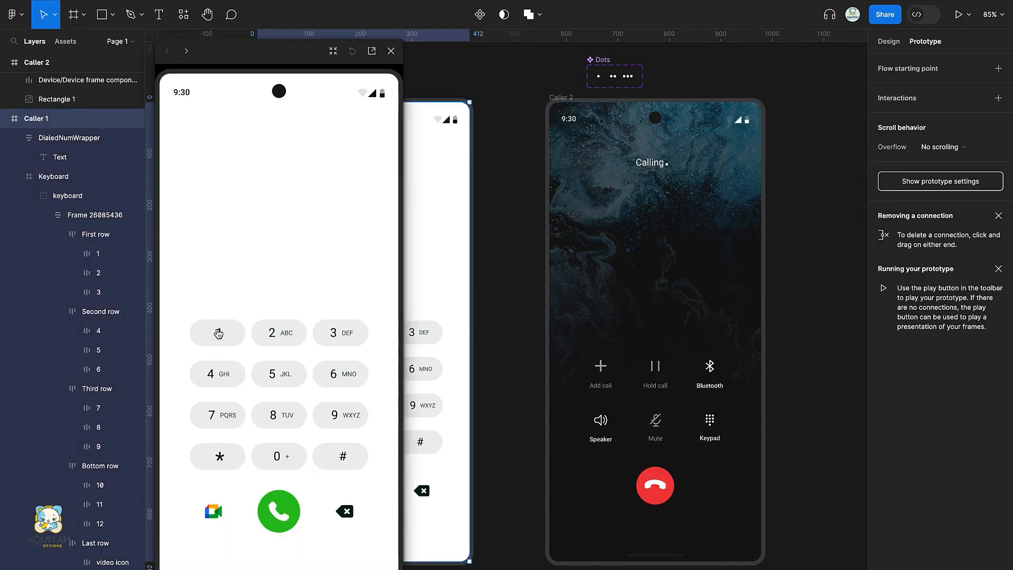
Tap key 1 repeatedly in the preview to confirm digits keep appending
left_click(218, 333)
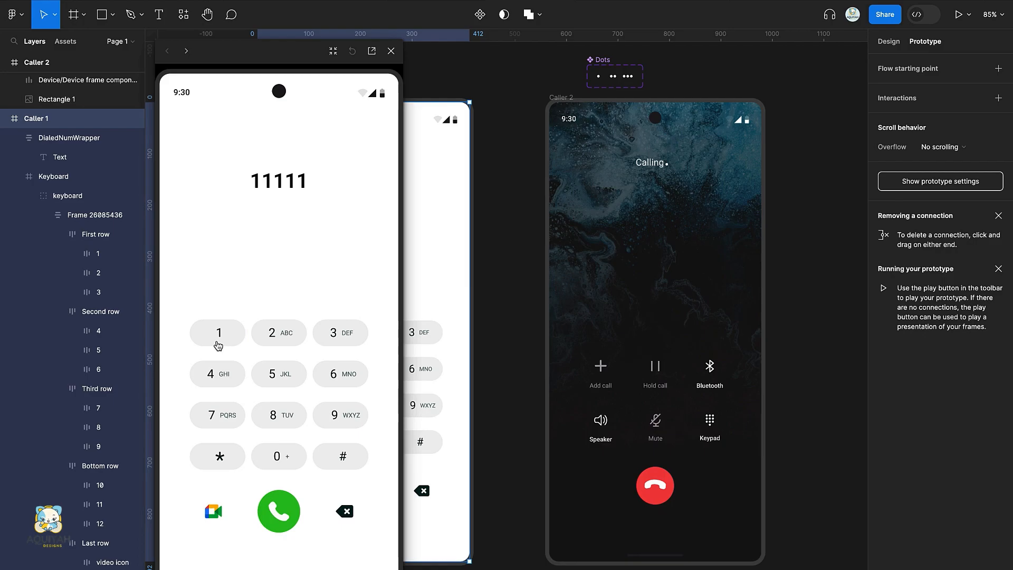
left_click(218, 333)
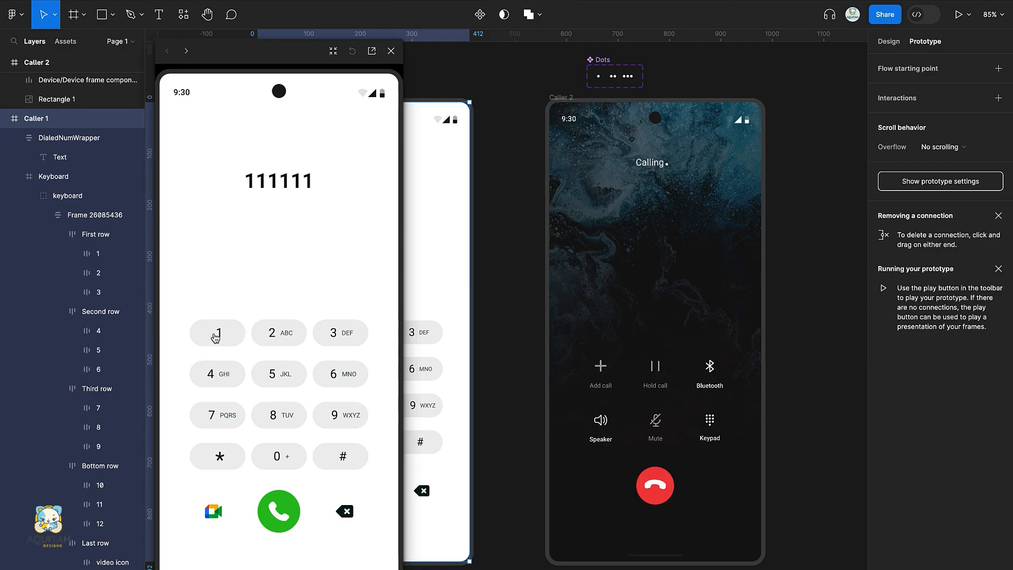
left_click(391, 50)
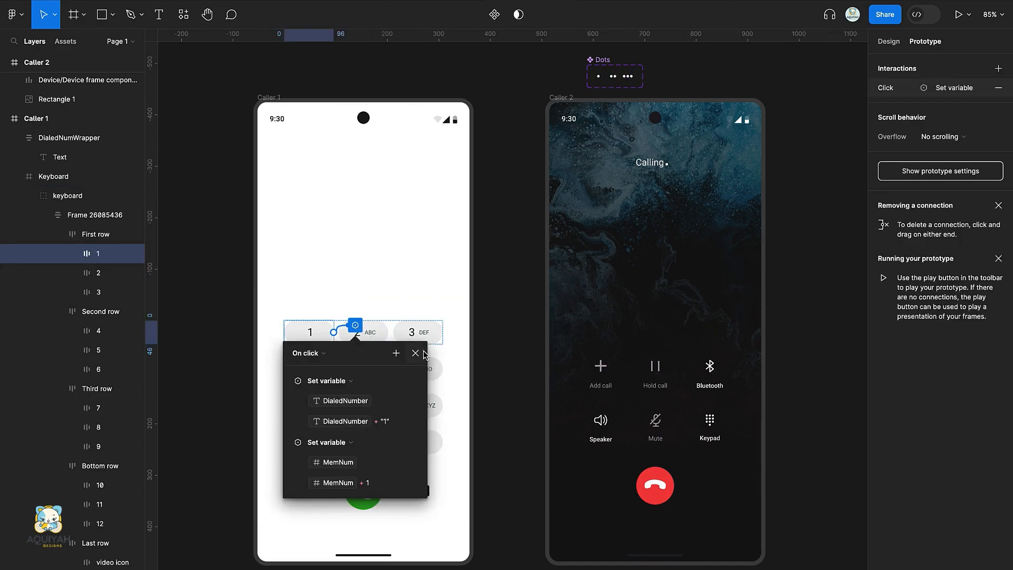
Give keys 3 and 4 click actions appending their own digit
left_click(415, 353)
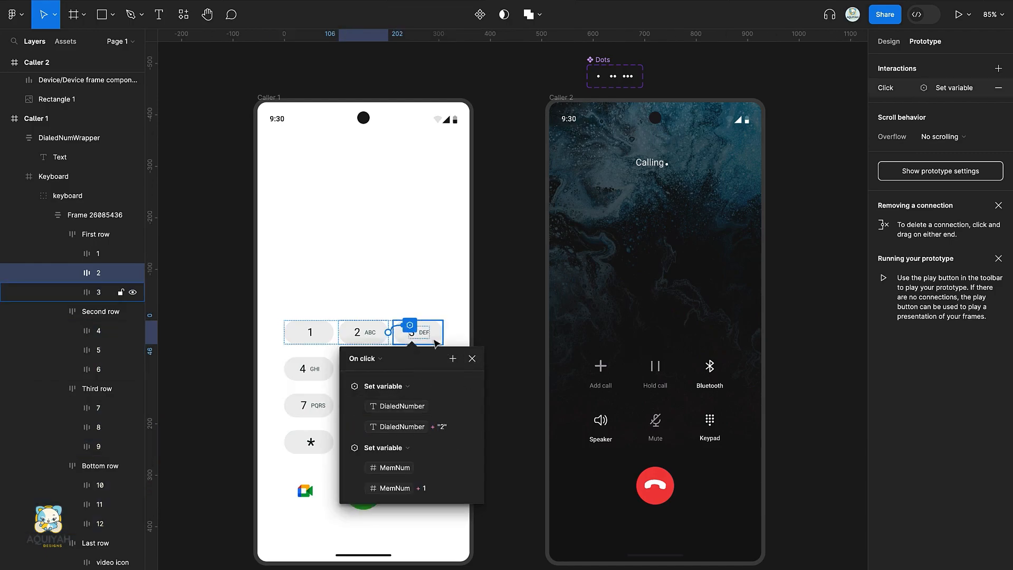
left_click(417, 333)
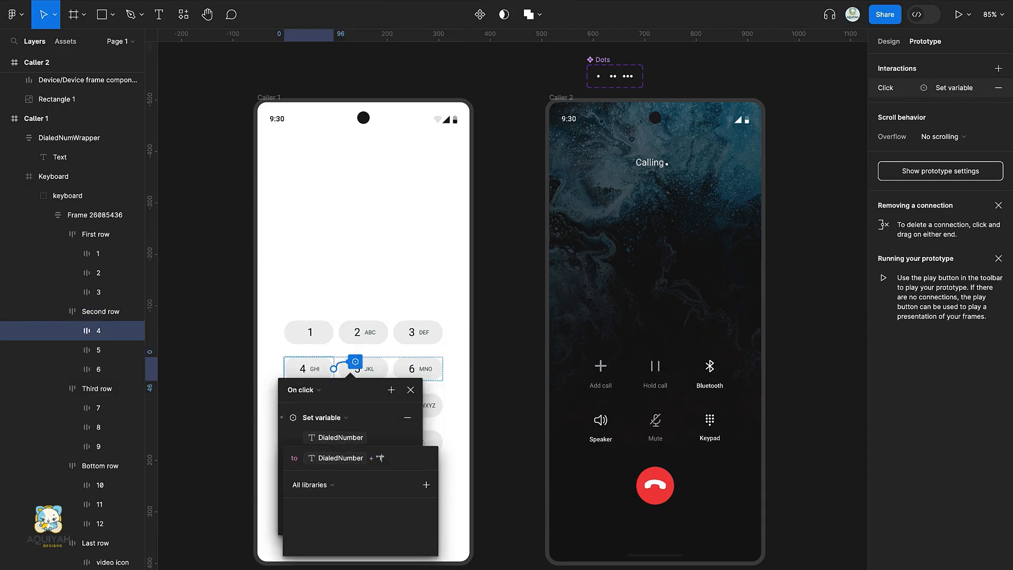
left_click(410, 390)
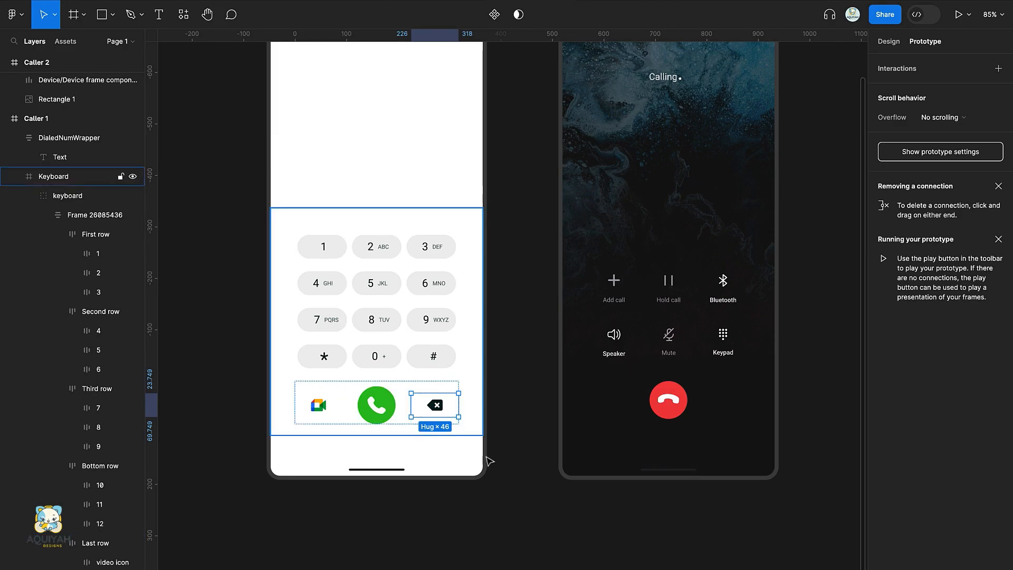
Make backspace set DialedNumber to empty and MemNum to 0, then test dialing in the preview
left_click(999, 69)
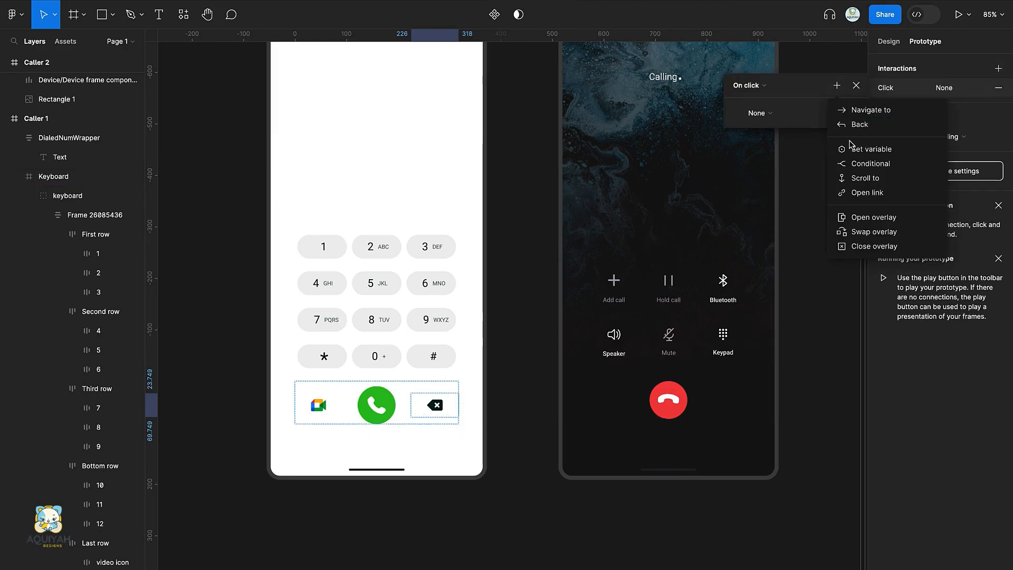
left_click(872, 148)
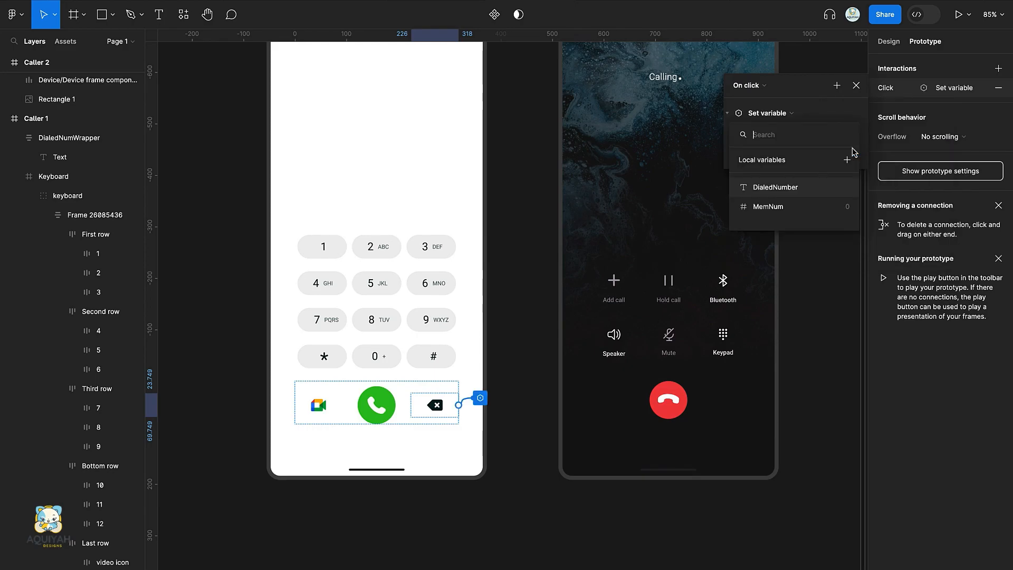
left_click(774, 187)
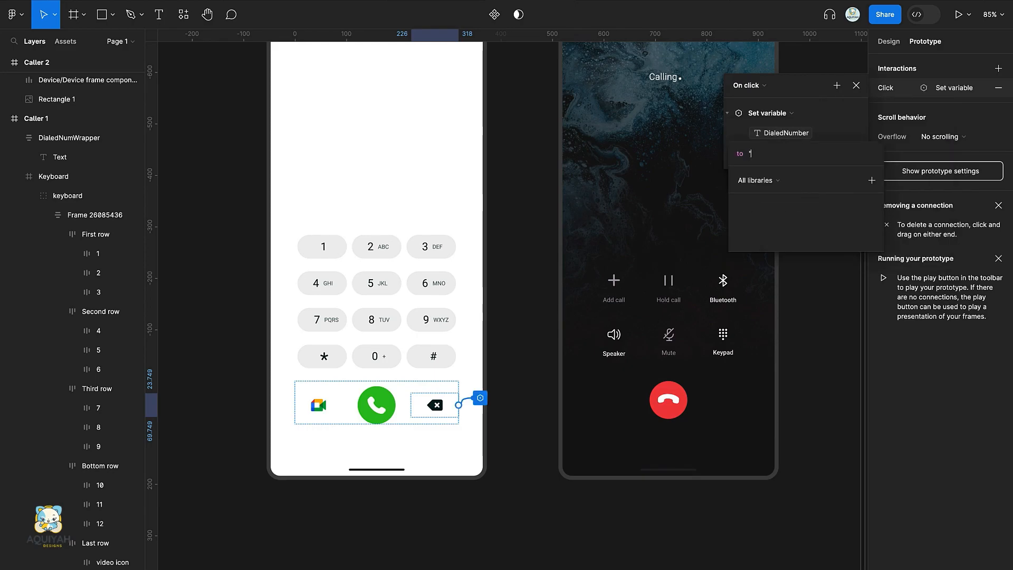
left_click(832, 113)
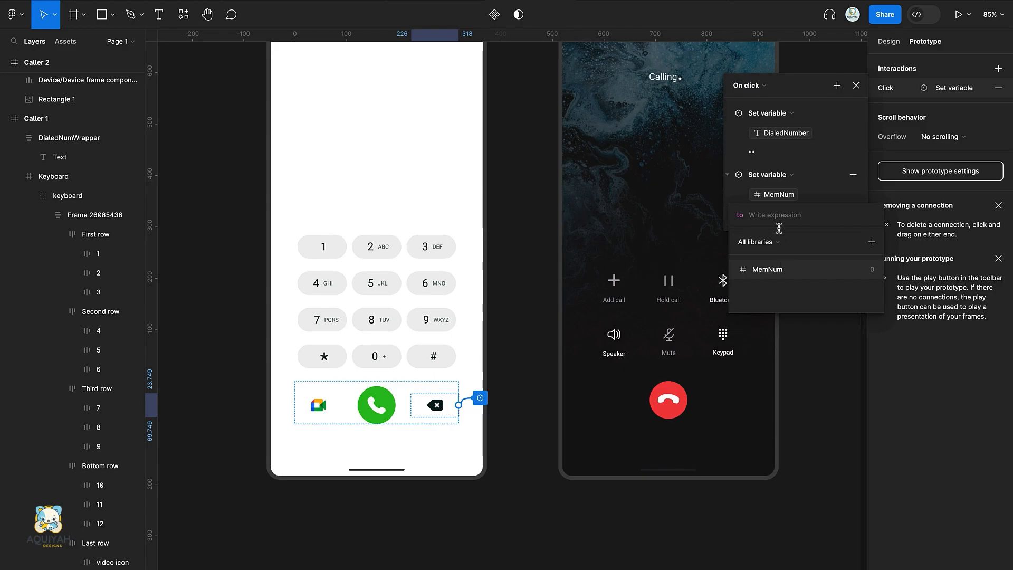
left_click(767, 270)
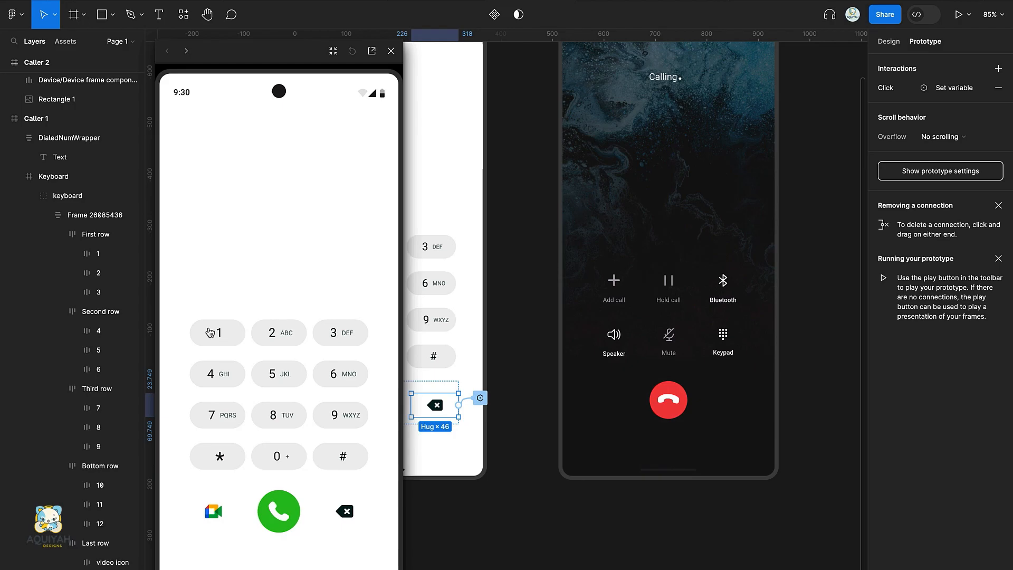
left_click(218, 332)
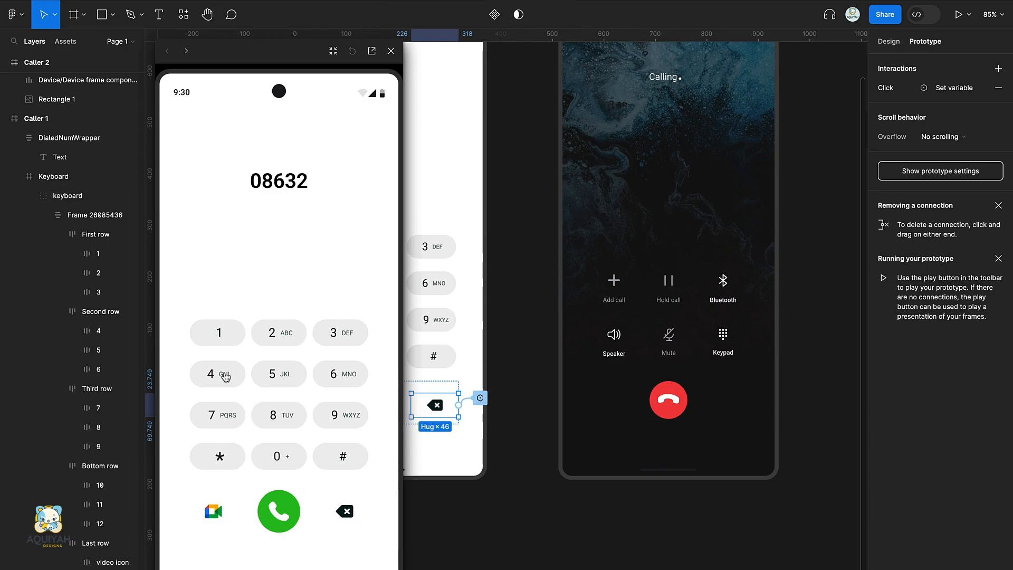
Finish testing, then create a boolean variable iconAppear set to False
left_click(344, 510)
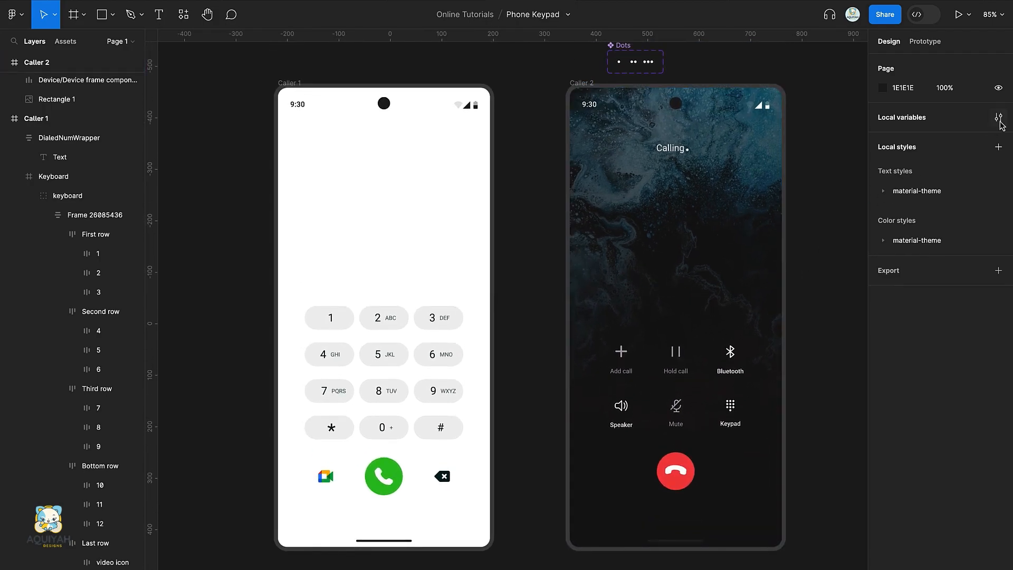
left_click(998, 117)
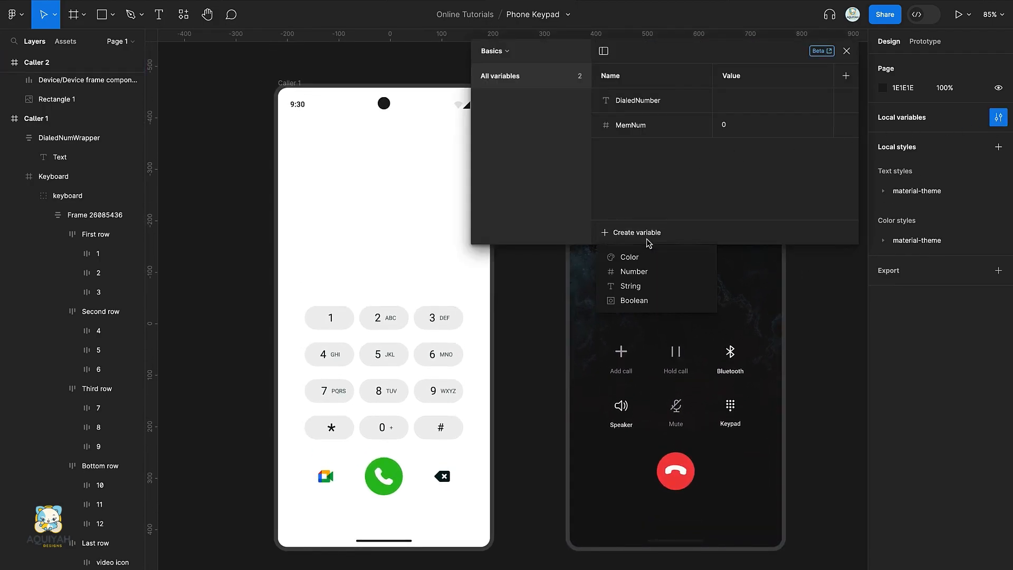
left_click(633, 299)
type("iconAppear")
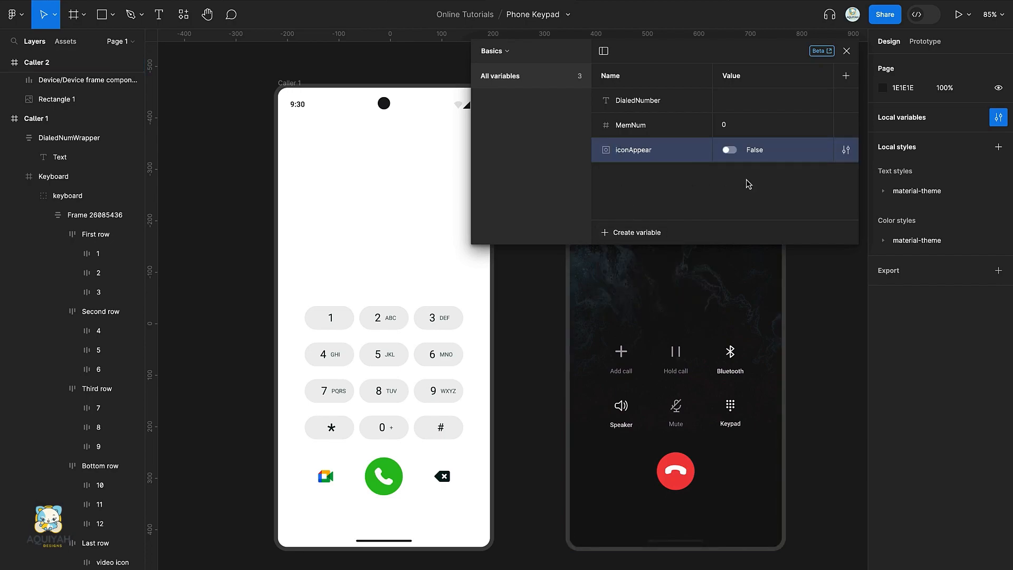
left_click(729, 149)
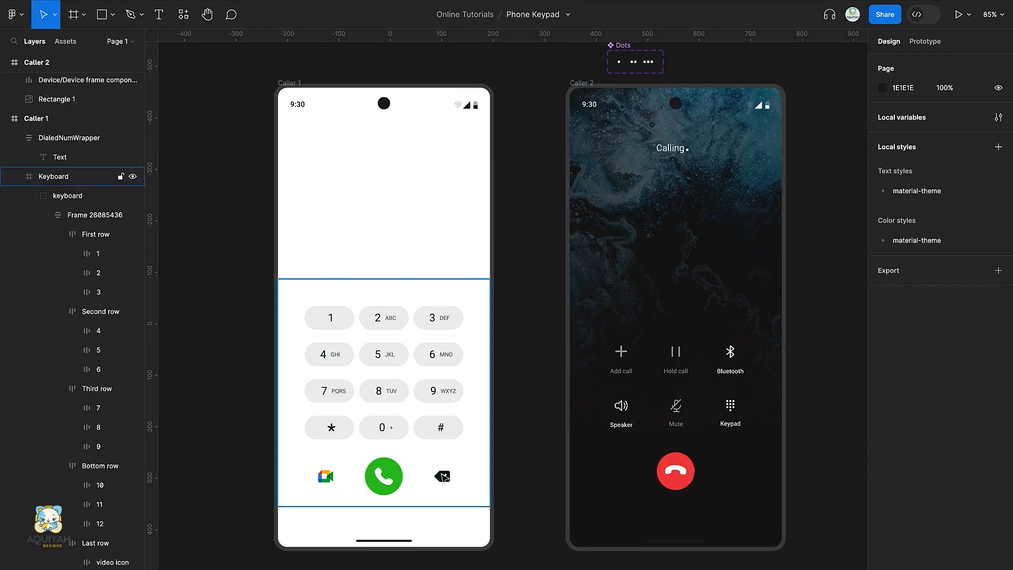
Bind the backspace icon's layer visibility to the iconAppear variable
left_click(94, 543)
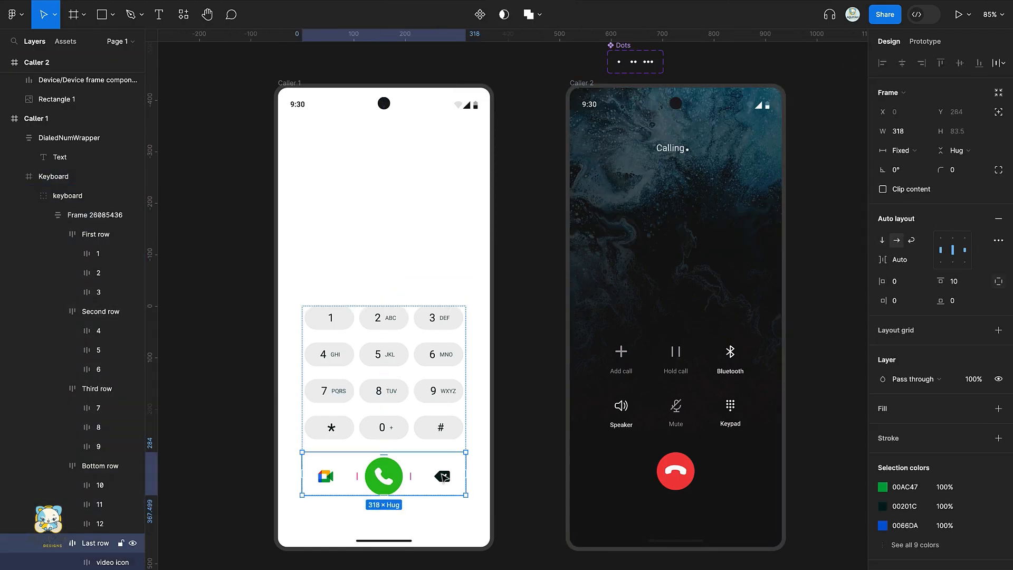
left_click(442, 476)
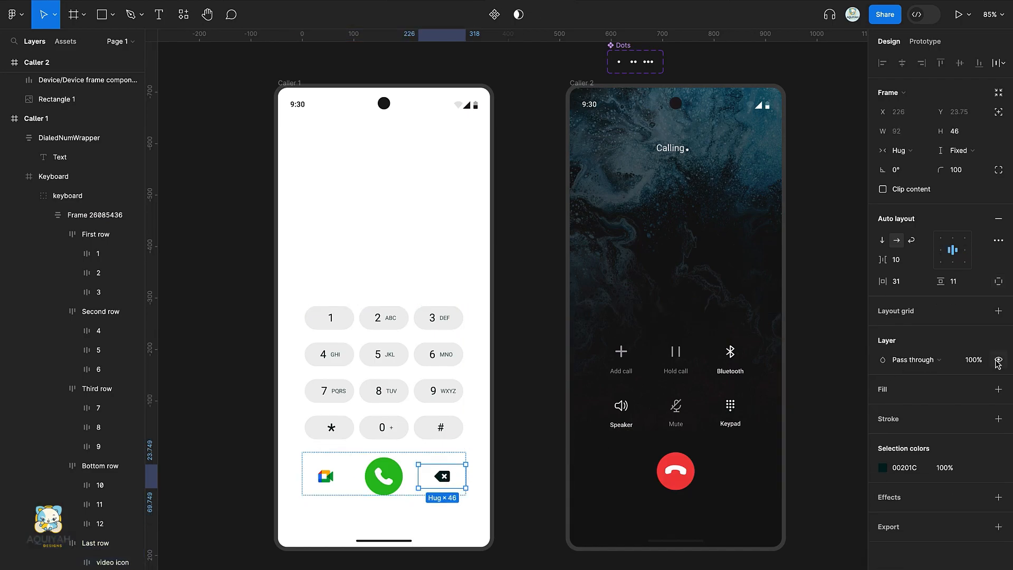
left_click(997, 359)
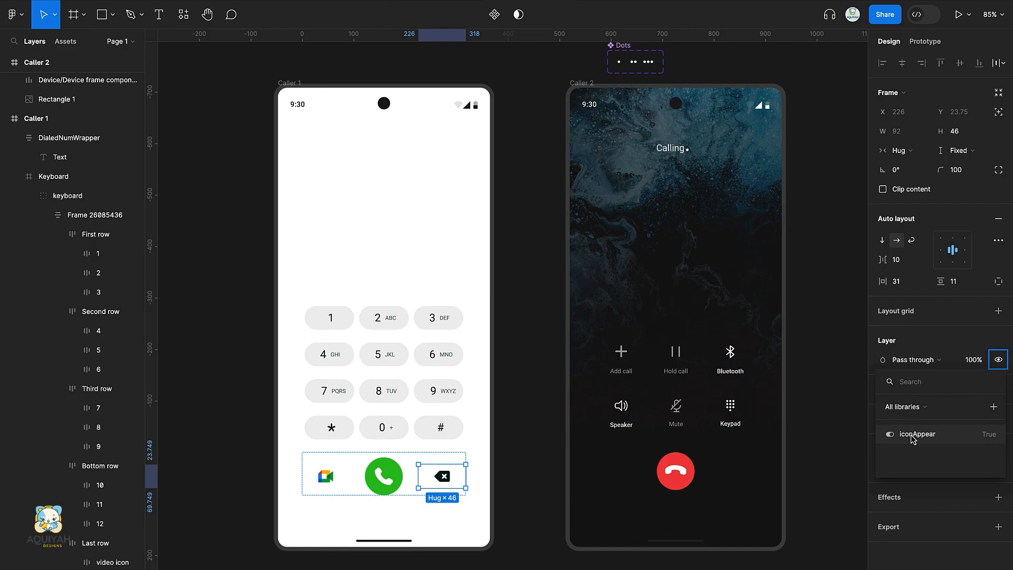
left_click(53, 176)
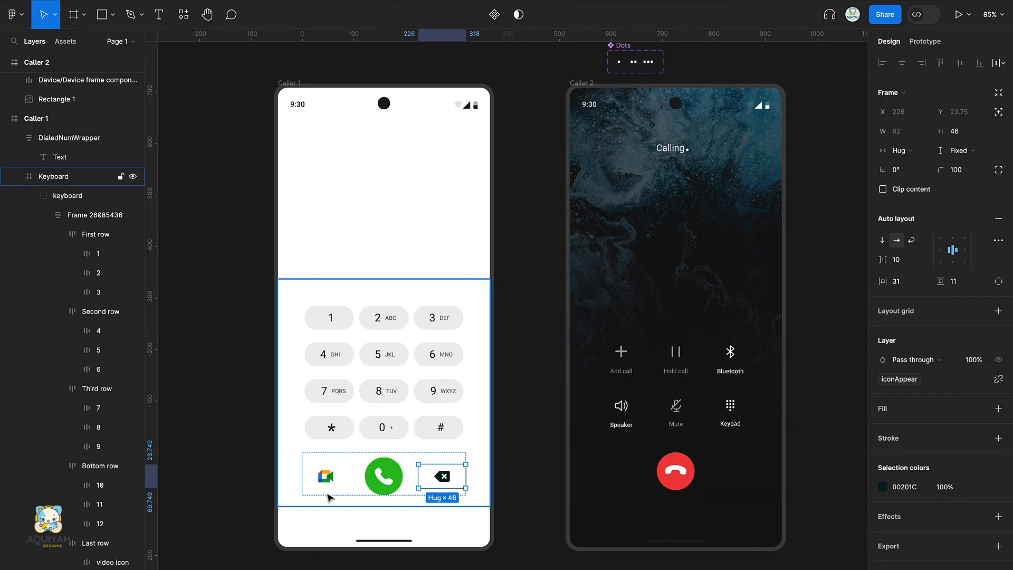
Bind the video call icon's visibility to iconAppear and review the local variables list
left_click(324, 476)
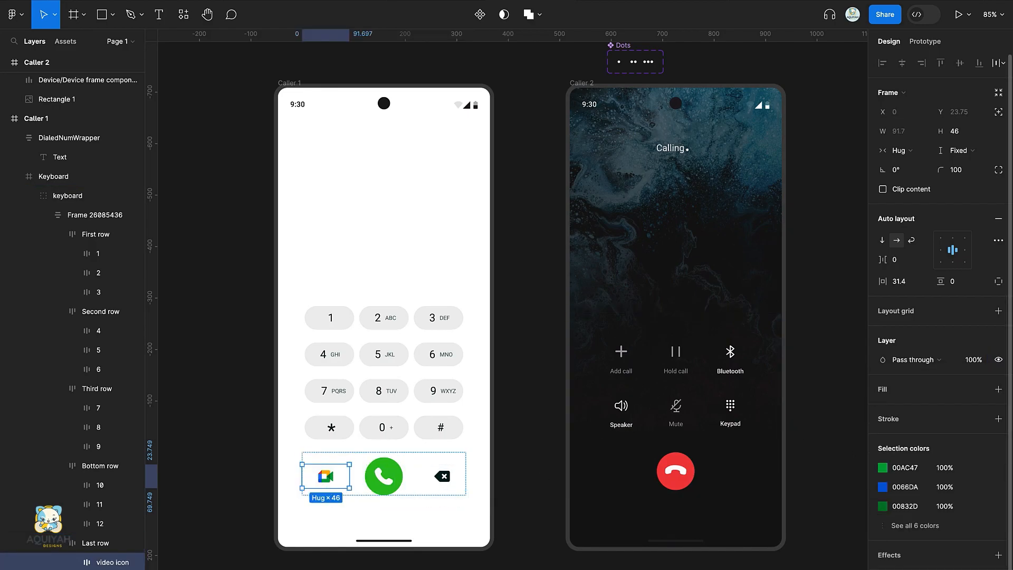
left_click(997, 359)
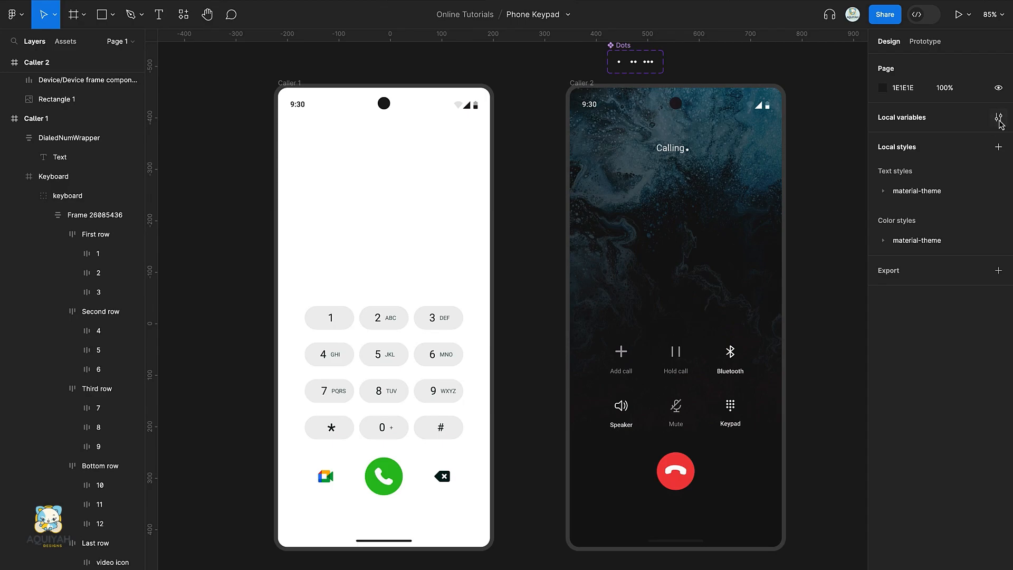
left_click(1000, 117)
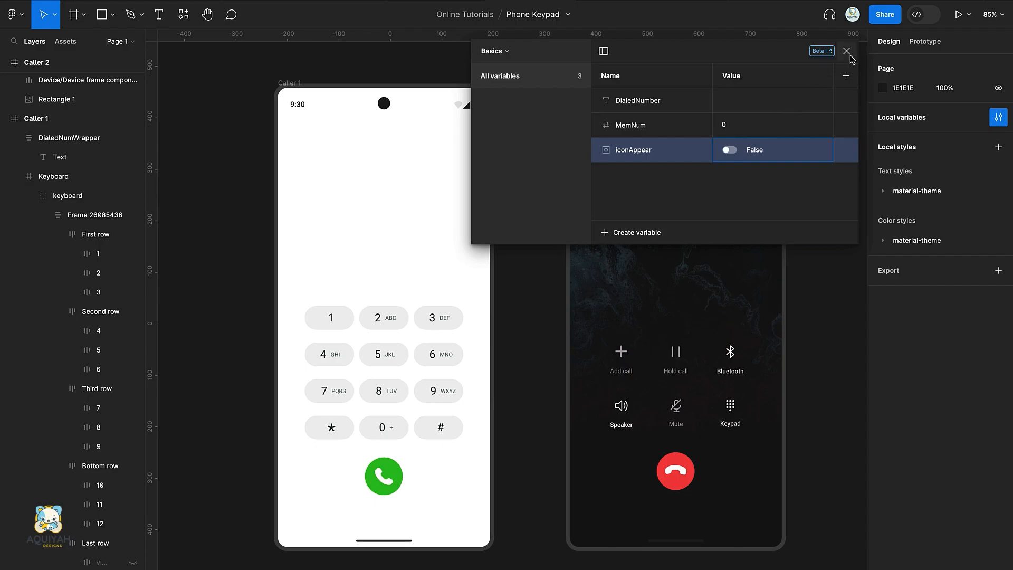
left_click(847, 50)
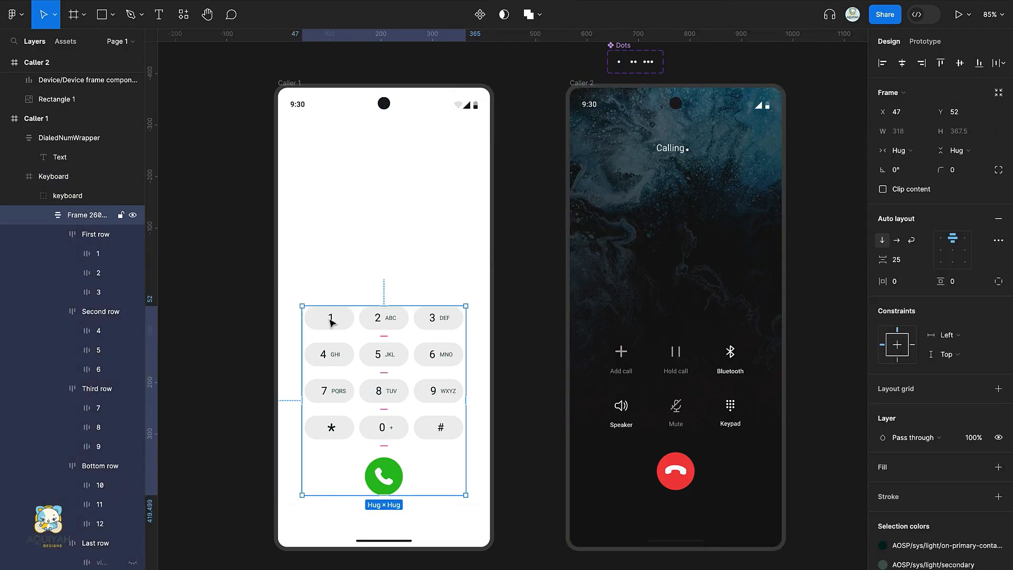
Add a conditional to key 1's click: if MemNum > 0 and iconAppear == false, set iconAppear to true
left_click(98, 254)
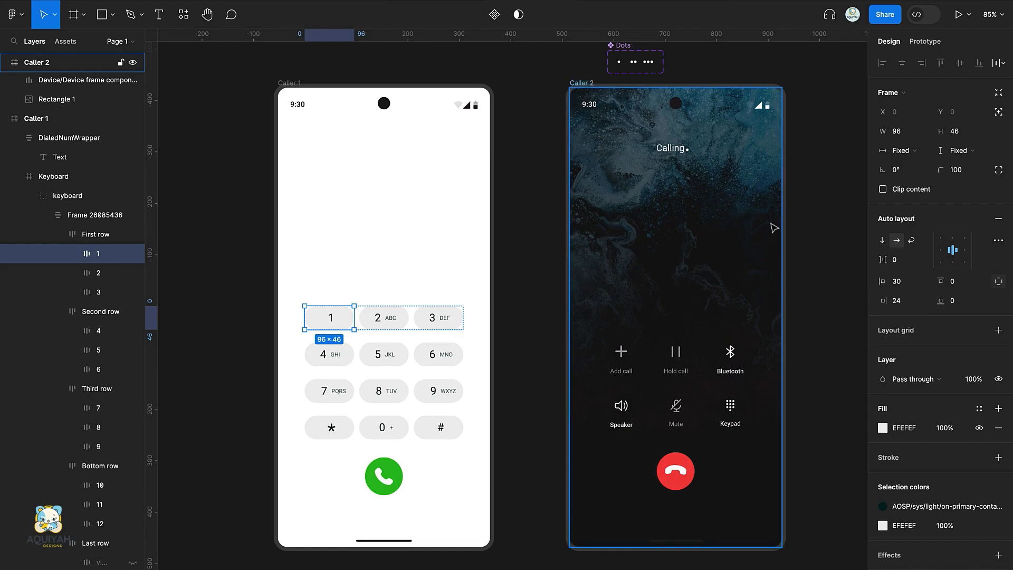
left_click(924, 41)
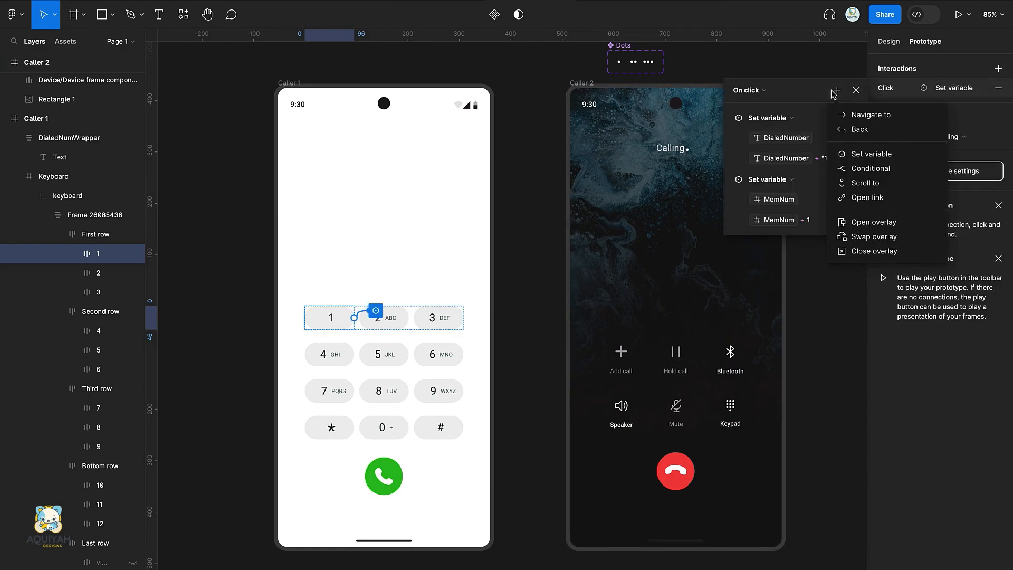
mouse_move(865, 197)
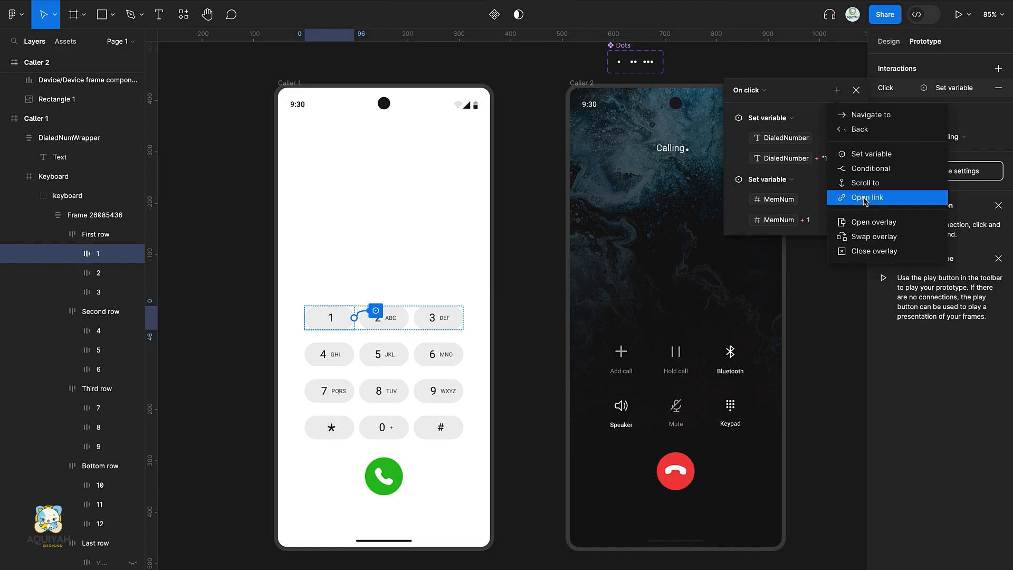
left_click(871, 169)
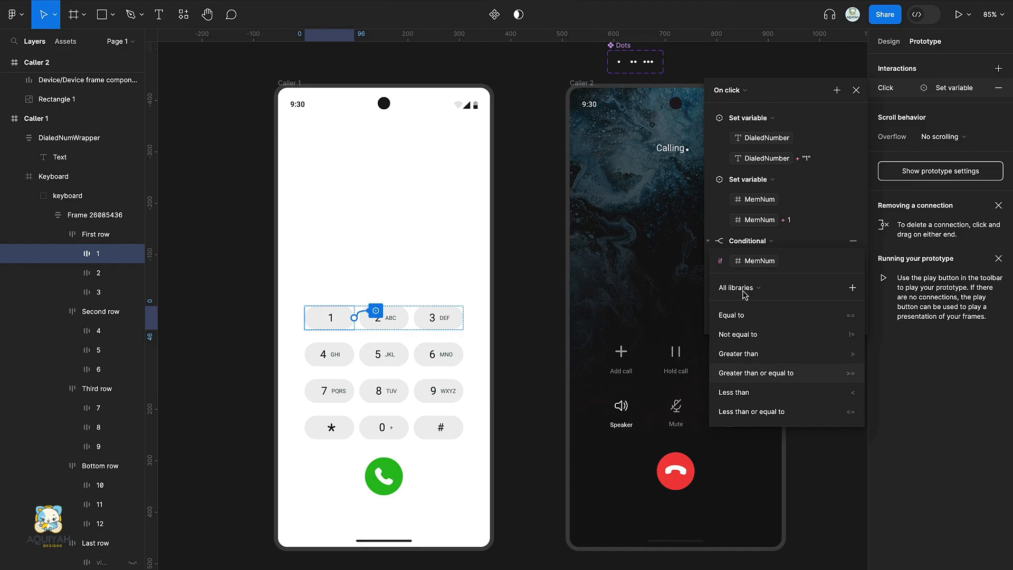
left_click(737, 354)
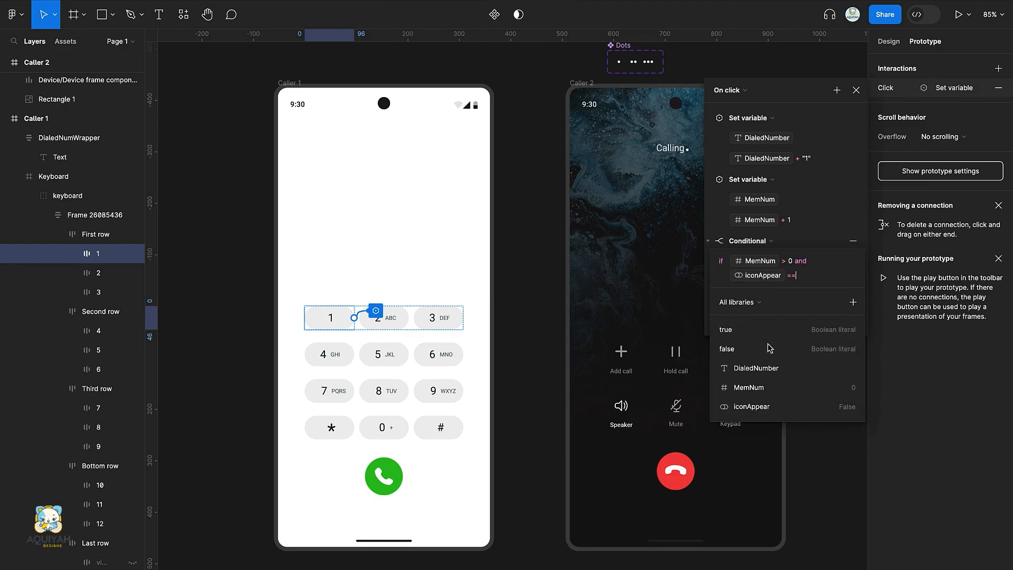
left_click(726, 349)
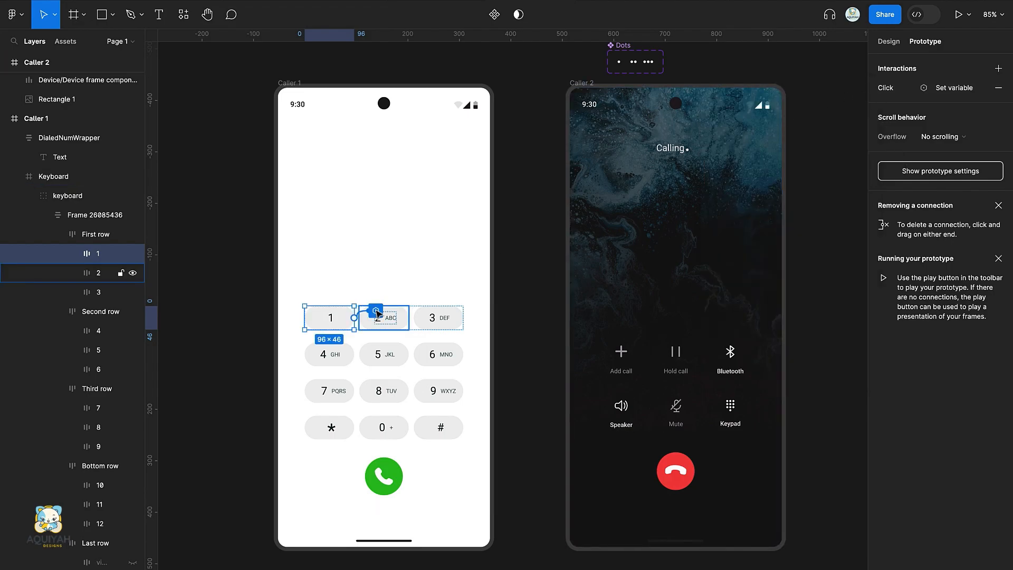
left_click(963, 14)
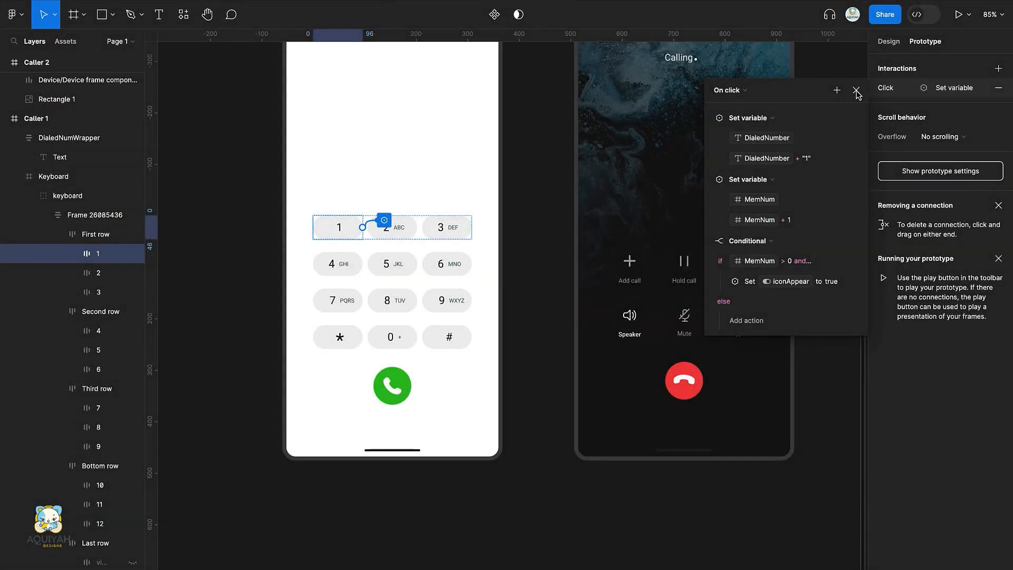
Paste key 1's click interaction, with the icon-revealing condition, onto keys 2 and 3
left_click(856, 91)
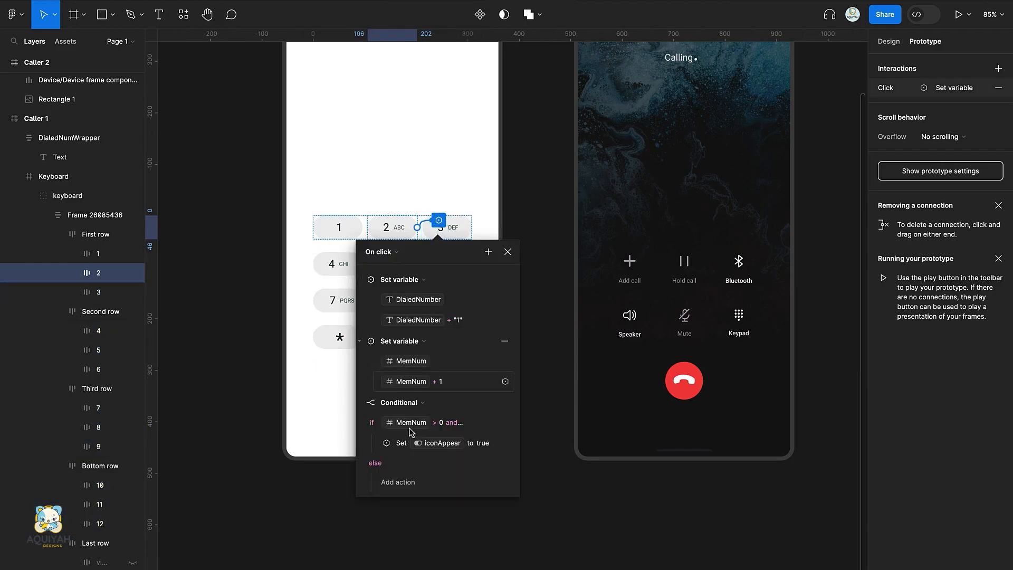
left_click(456, 319)
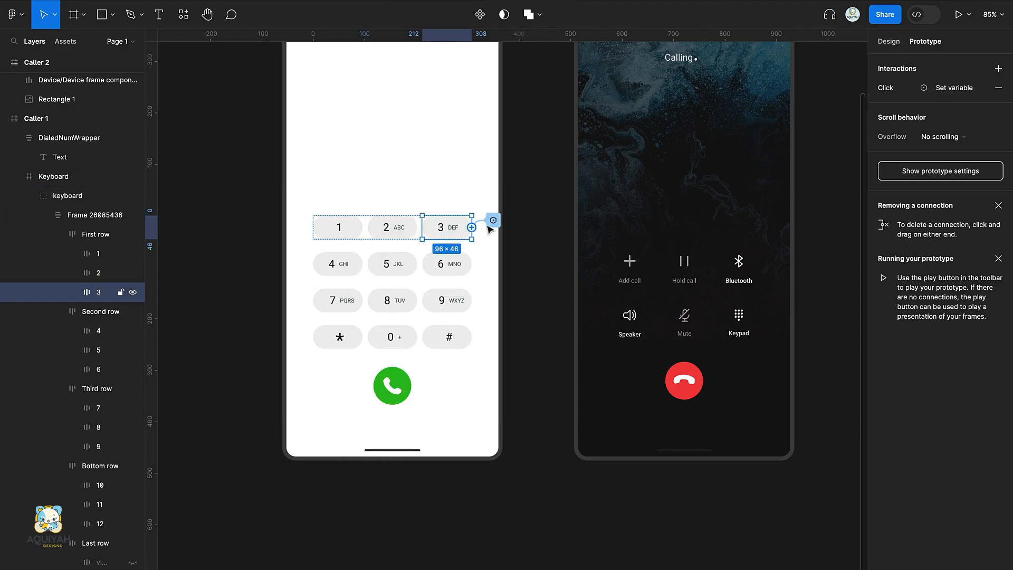
left_click(493, 221)
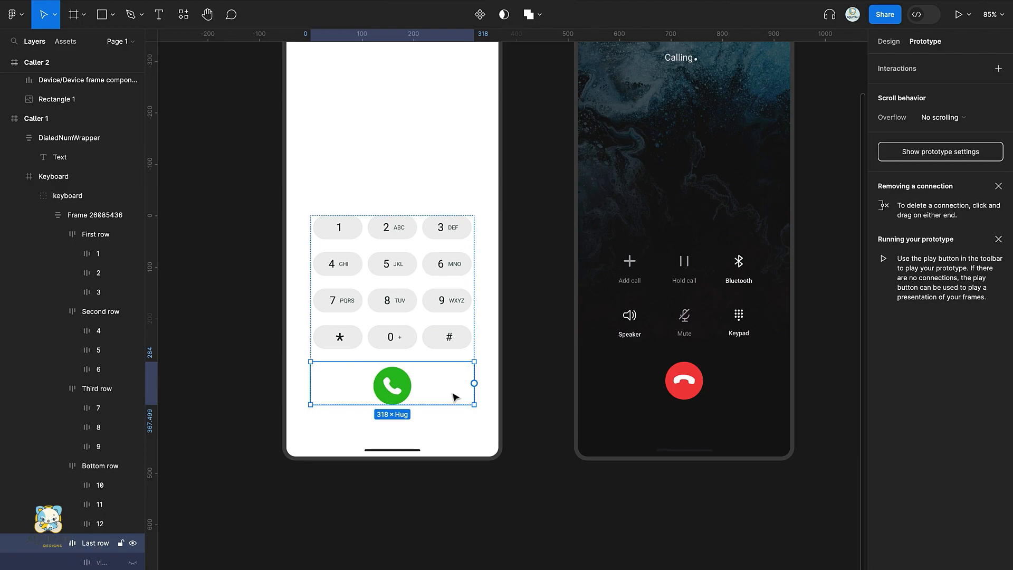
Set iconAppear to True in Local variables so the side icons show, and select the backspace icon
left_click(888, 41)
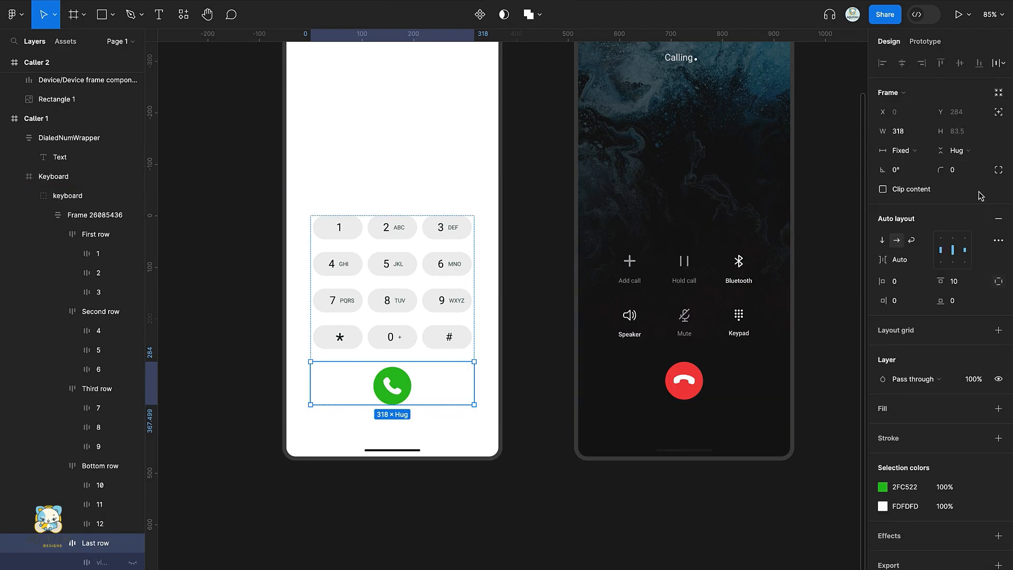
left_click(997, 118)
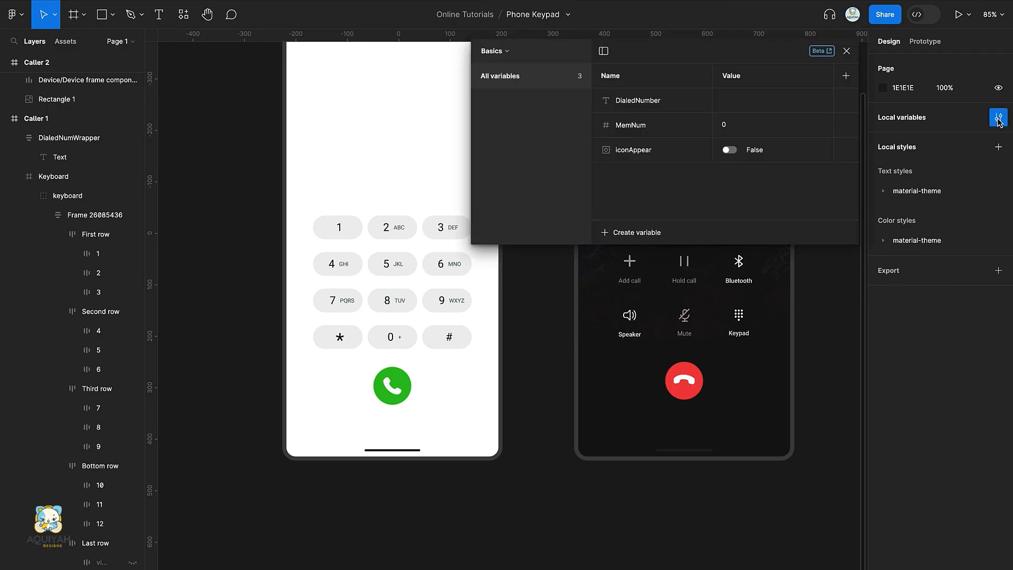
left_click(729, 149)
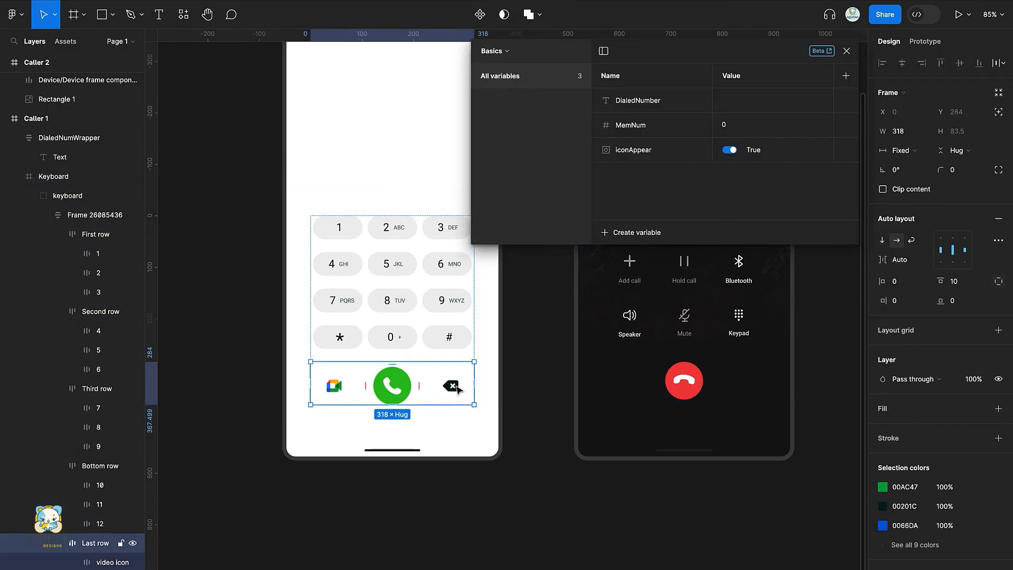
left_click(450, 386)
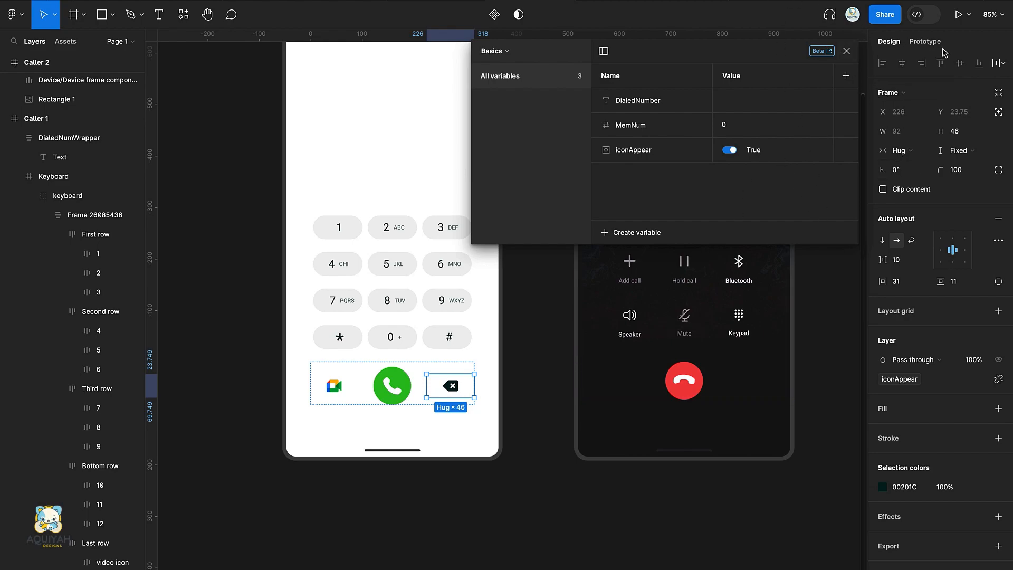
Give the backspace icon an On click that sets DialedNumber to empty and MemNum to 0
left_click(925, 41)
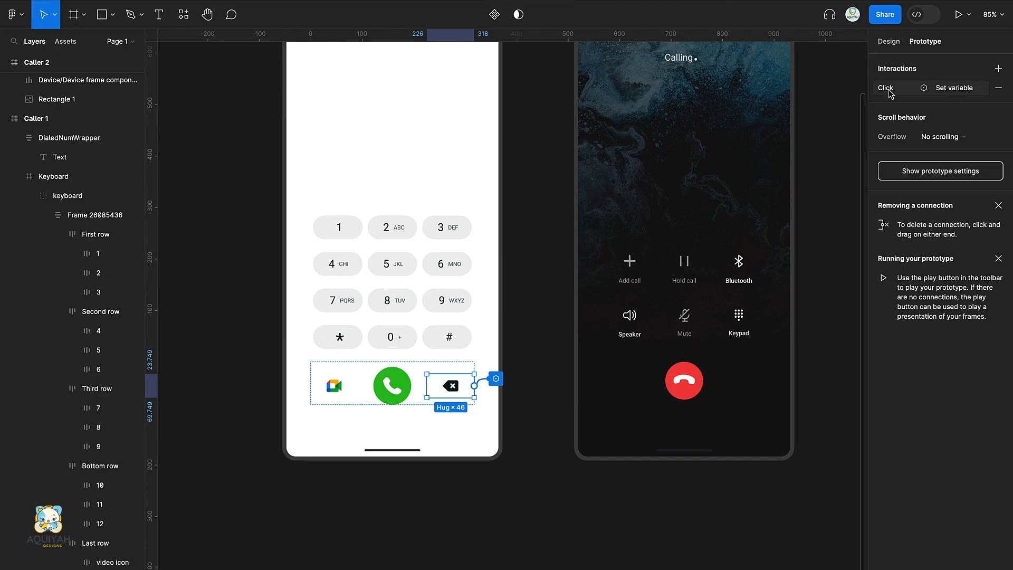
left_click(886, 87)
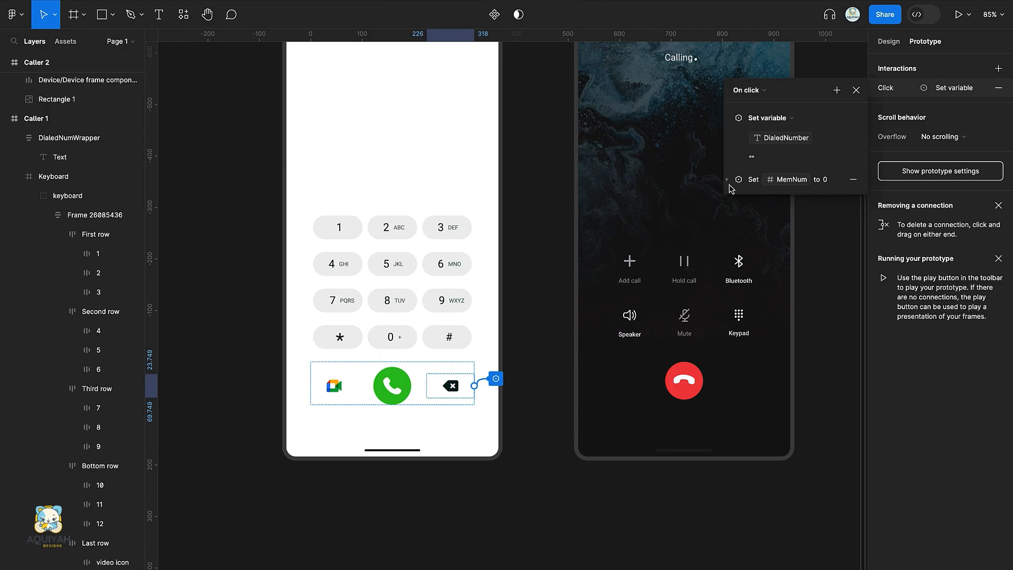
left_click(836, 90)
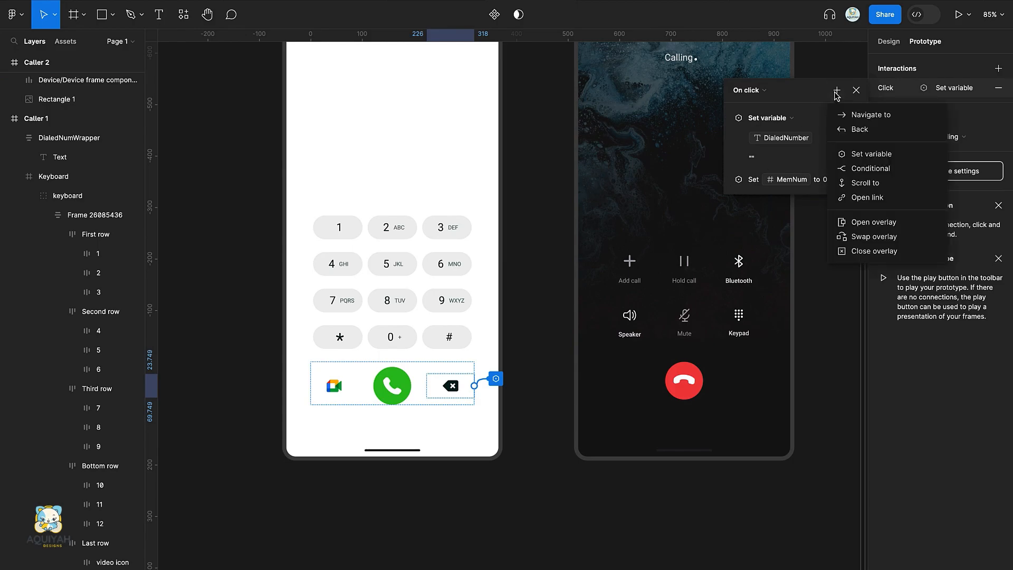
left_click(873, 155)
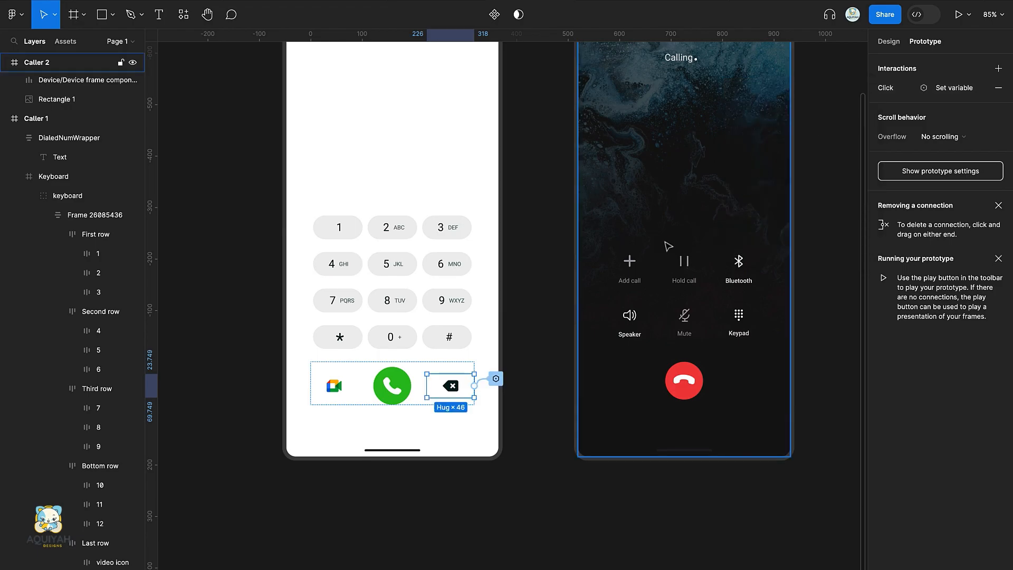
left_click(888, 41)
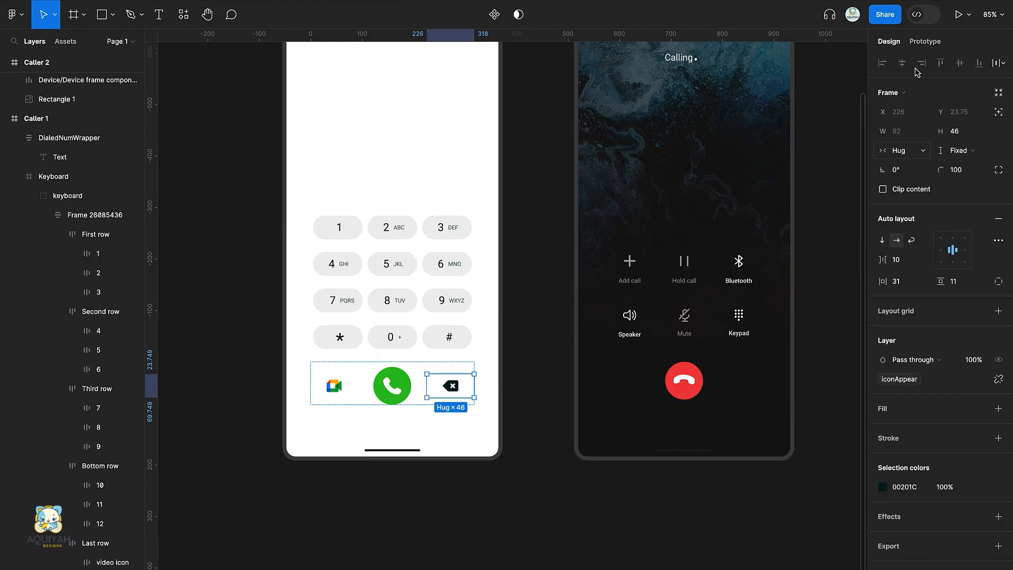
left_click(997, 117)
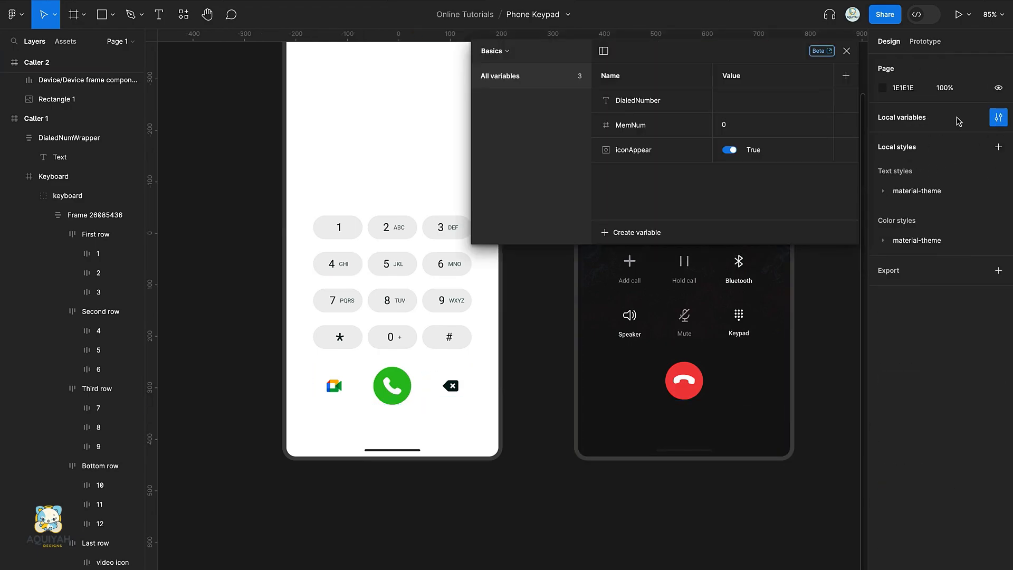
left_click(729, 149)
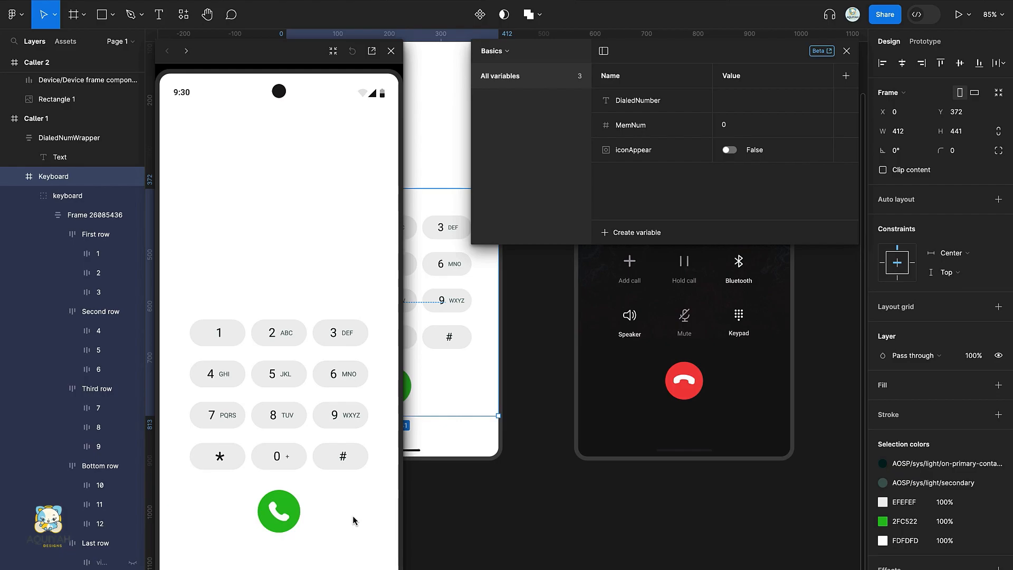
mouse_move(412, 53)
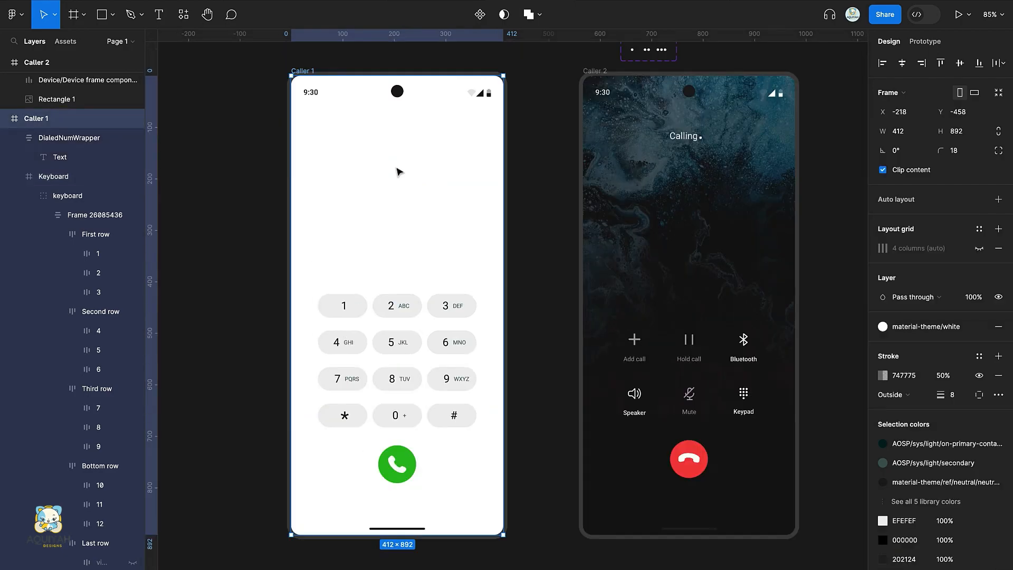
Return from the prototype preview to the canvas and select the Caller 1 screen
left_click(397, 171)
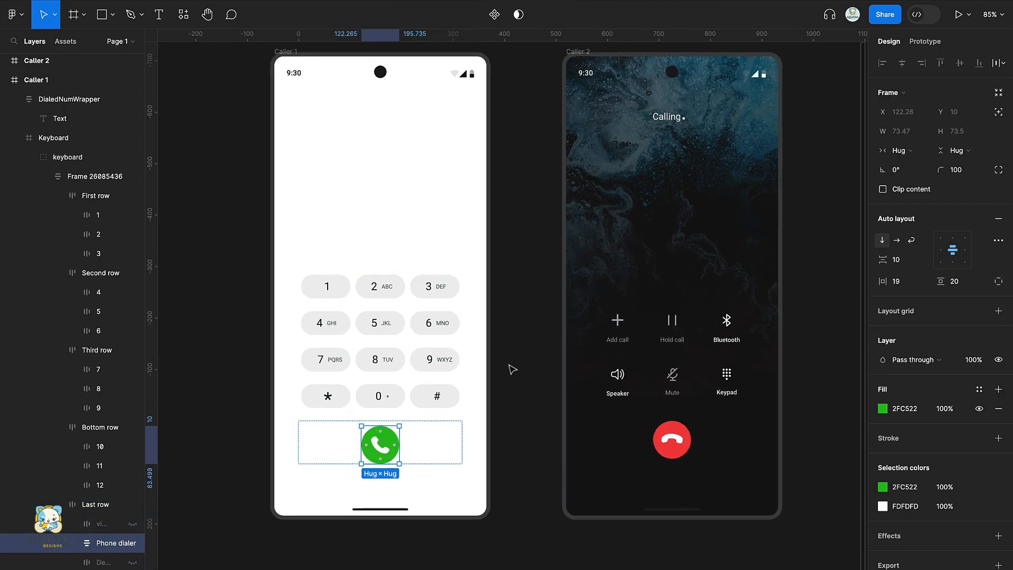
Give the call button an On click conditional: if MemNum > 0, navigate to Caller 2 with Instant animation
left_click(925, 42)
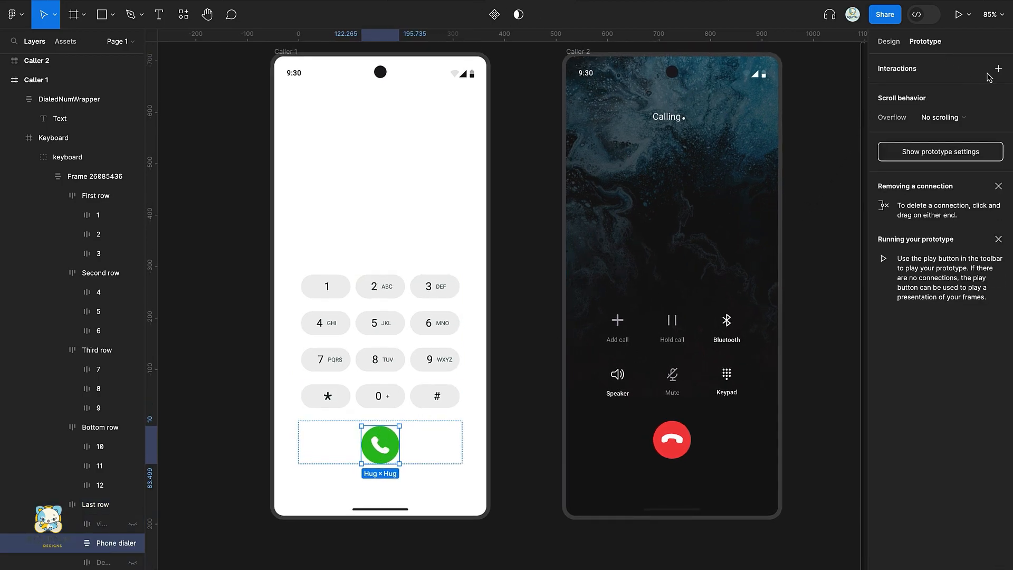
left_click(998, 68)
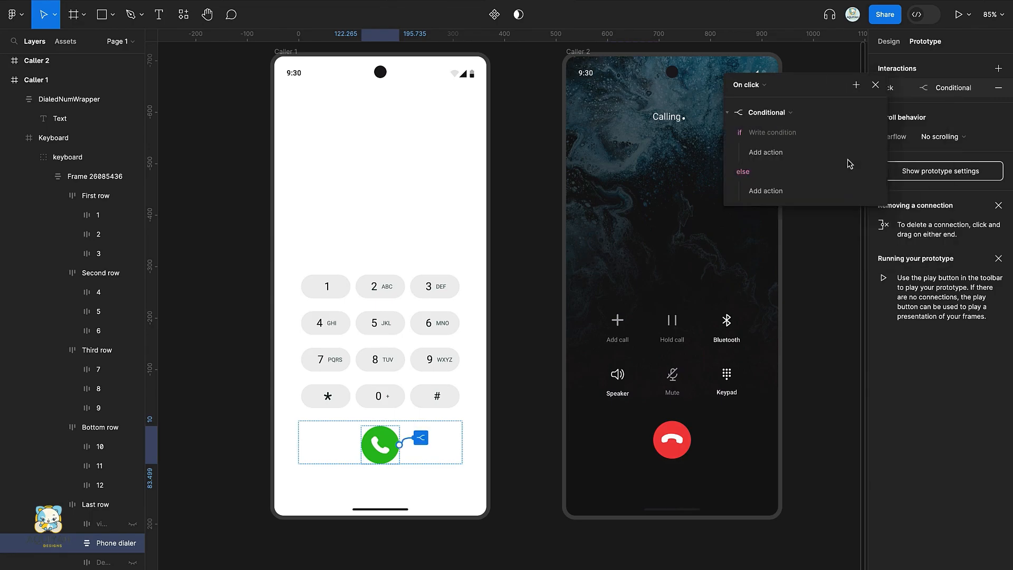
left_click(773, 133)
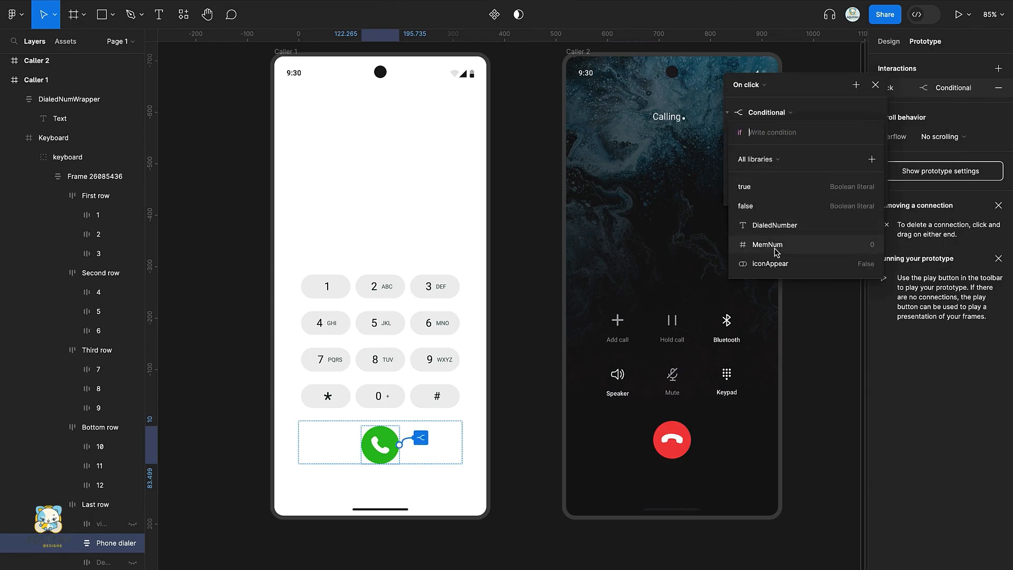
left_click(768, 244)
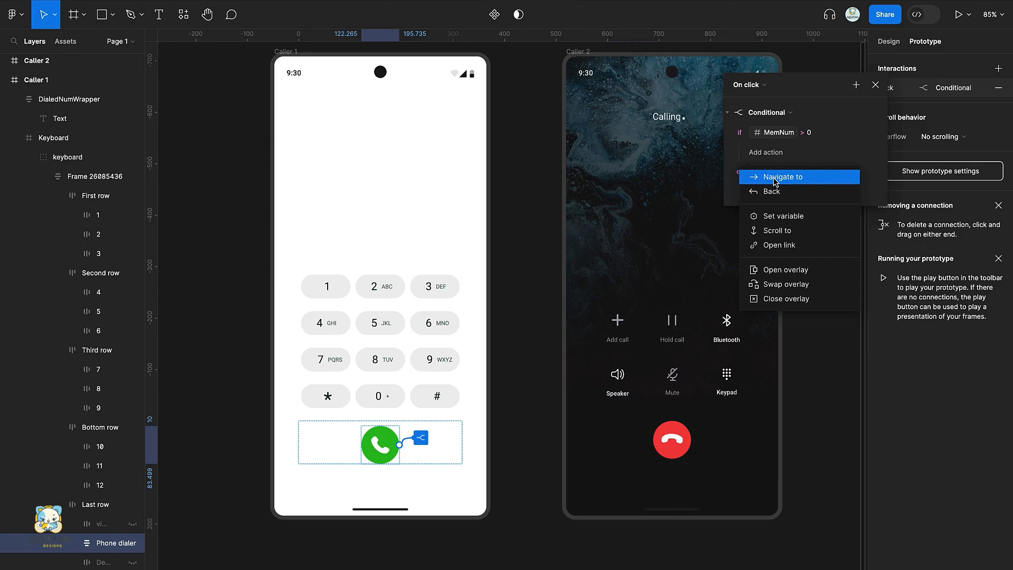
left_click(785, 176)
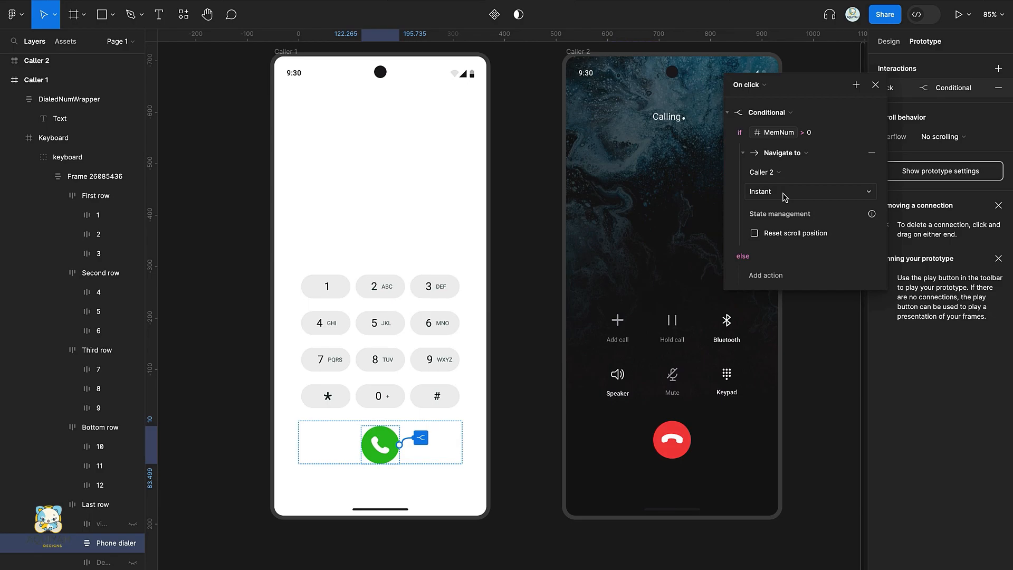
mouse_move(788, 204)
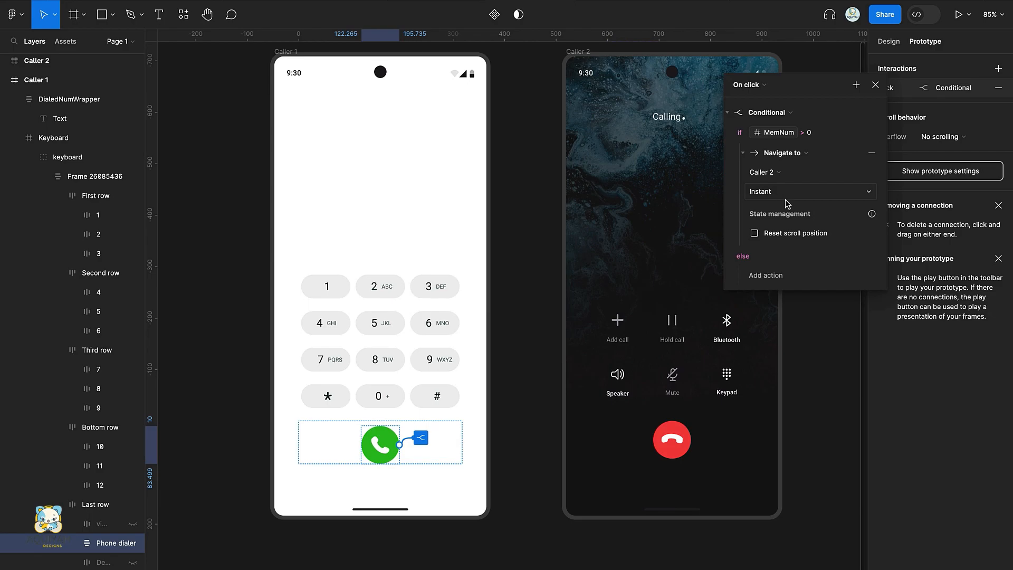
left_click(888, 41)
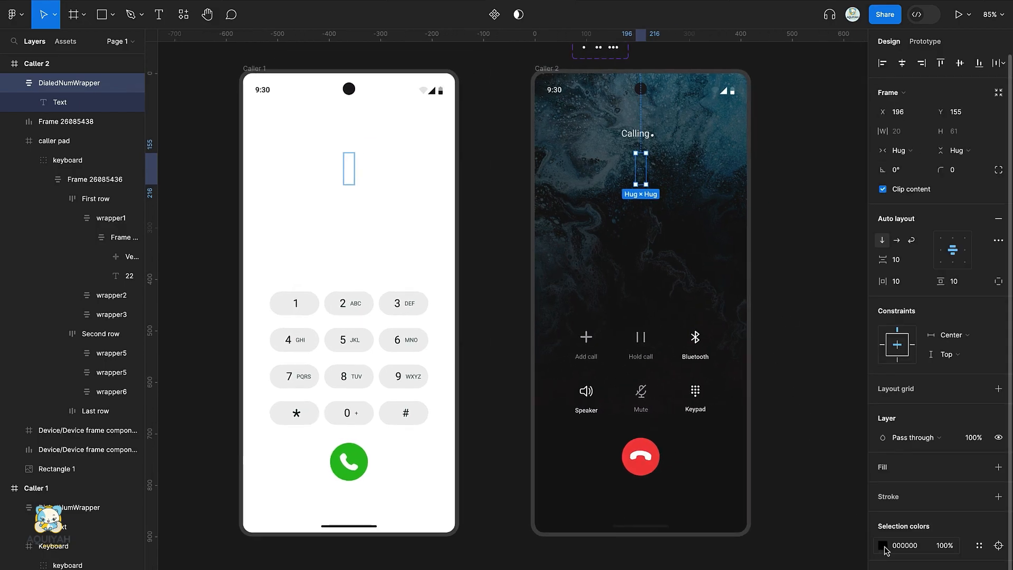
Preview the prototype, dial 12365 and tap the call button to reach the Caller 2 calling screen
left_click(883, 546)
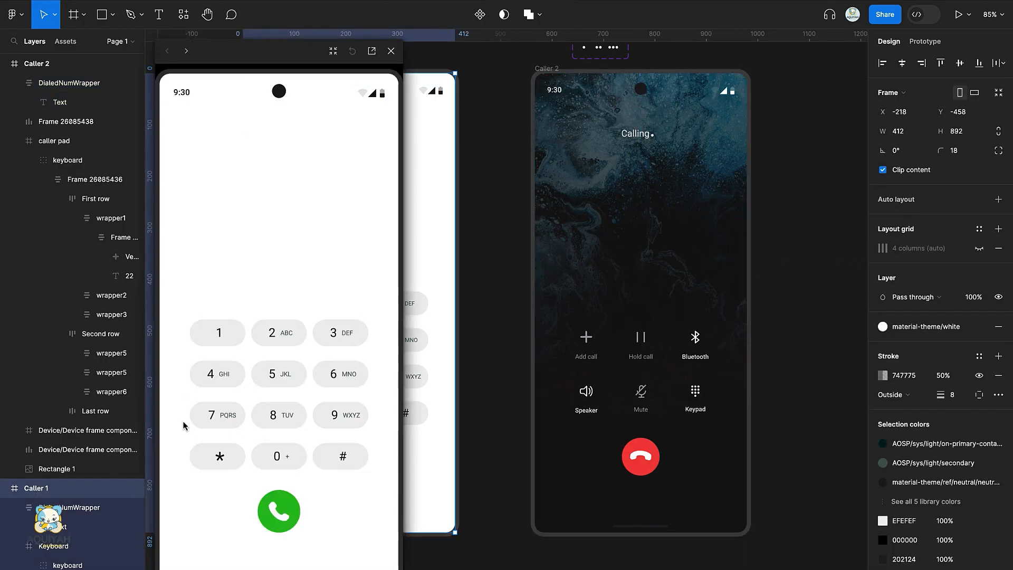
left_click(218, 333)
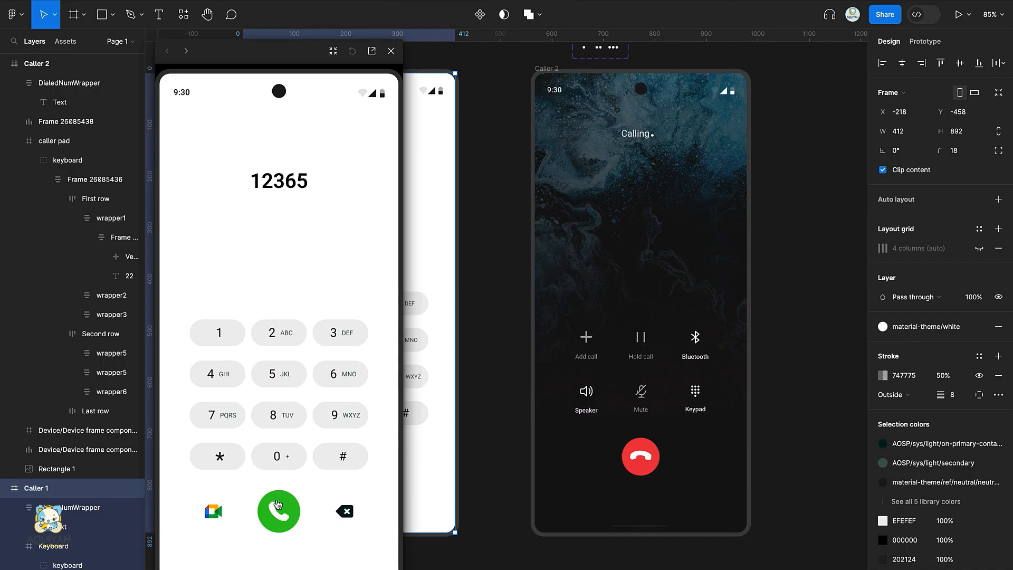
left_click(279, 511)
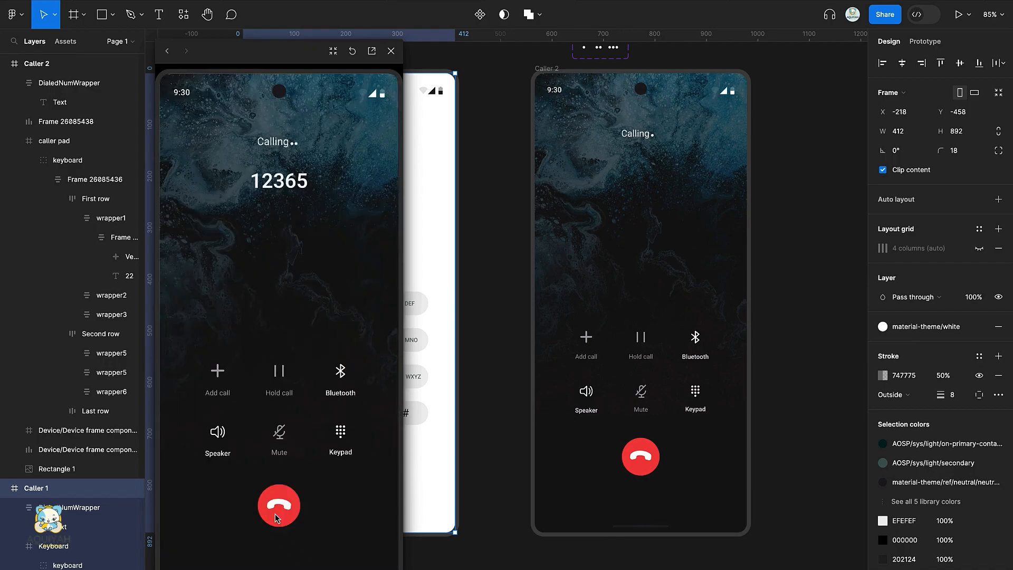
mouse_move(327, 188)
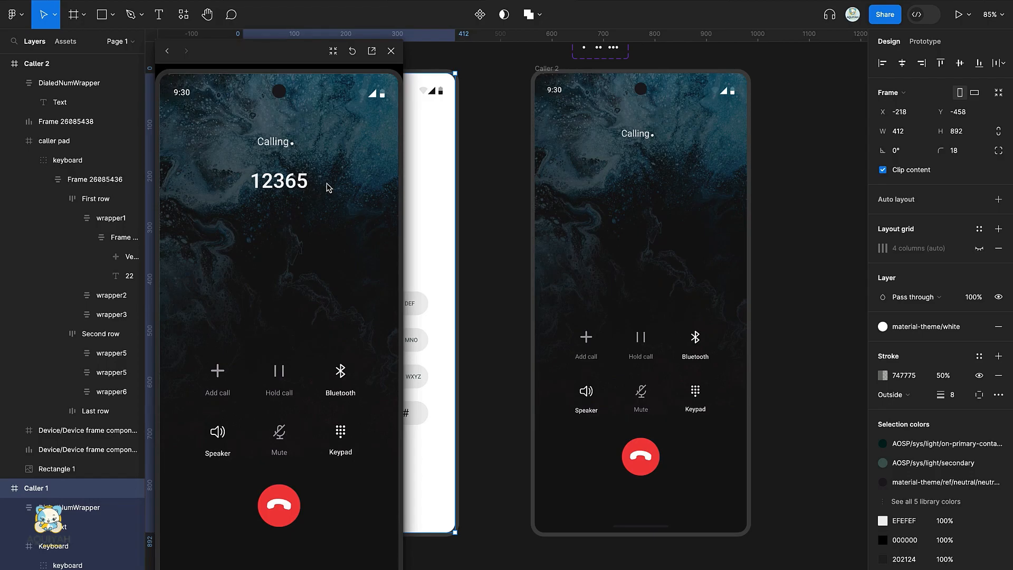